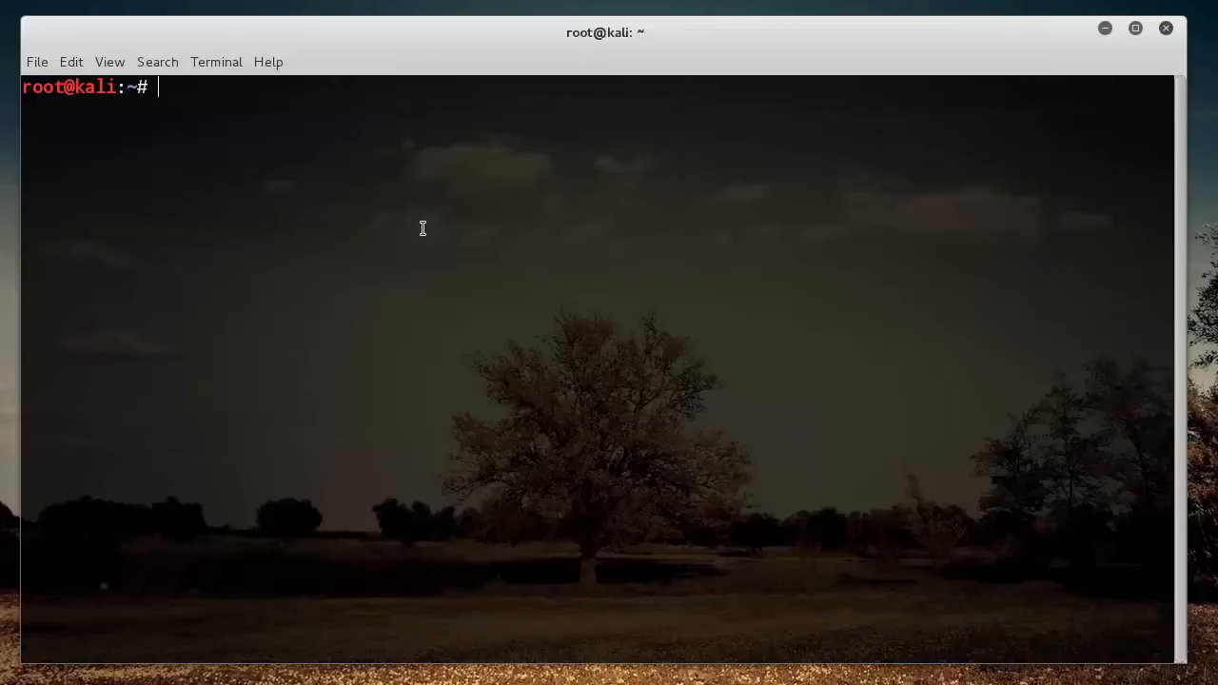
Step: Start the PostgreSQL service with 'service postgresql start' at the root prompt
{"action": "type", "text": "service"}
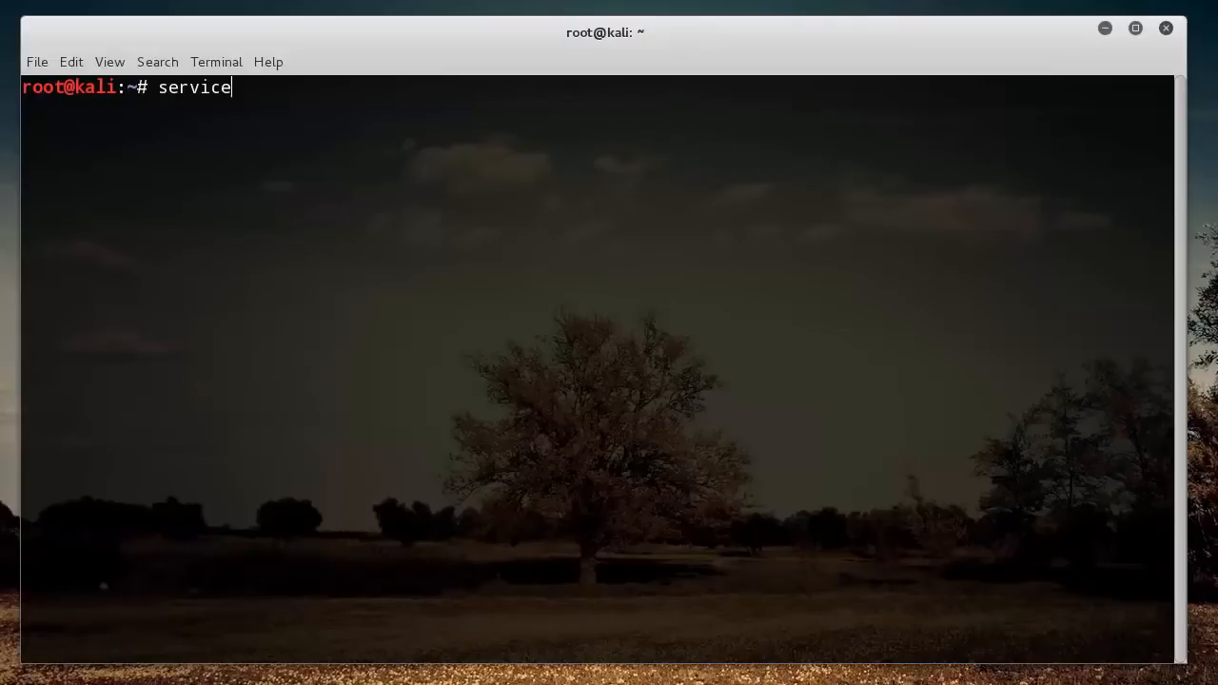
{"action": "type", "text": "pos"}
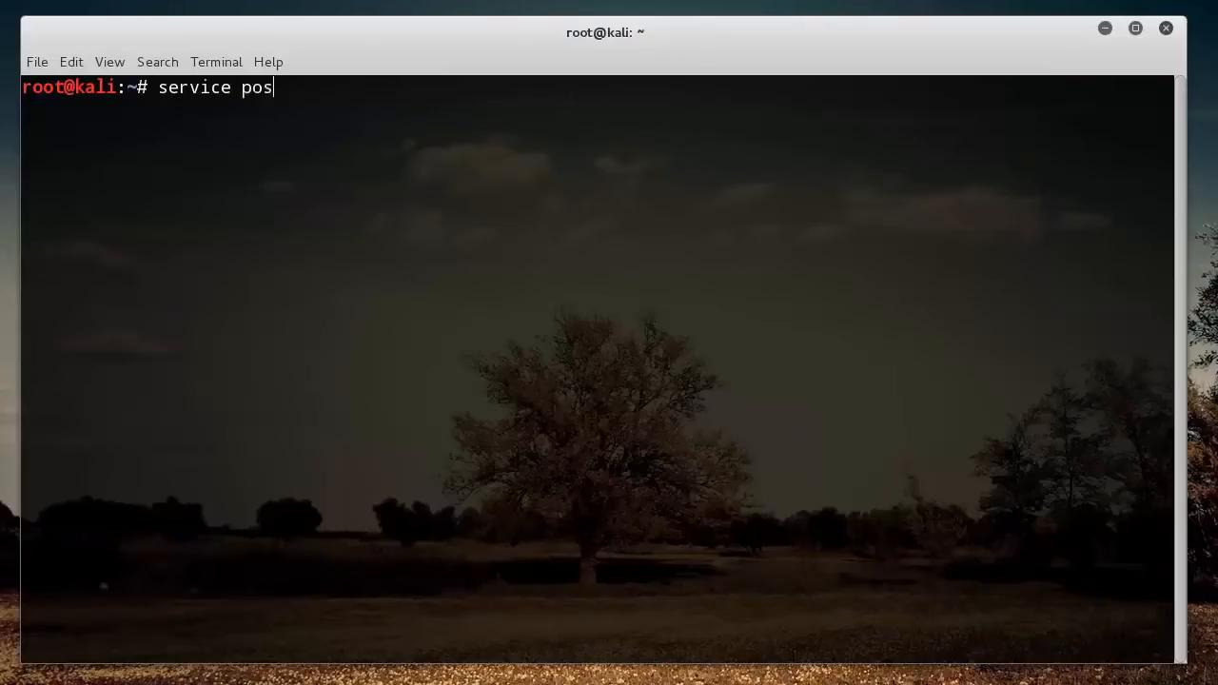
{"action": "type", "text": "tgres"}
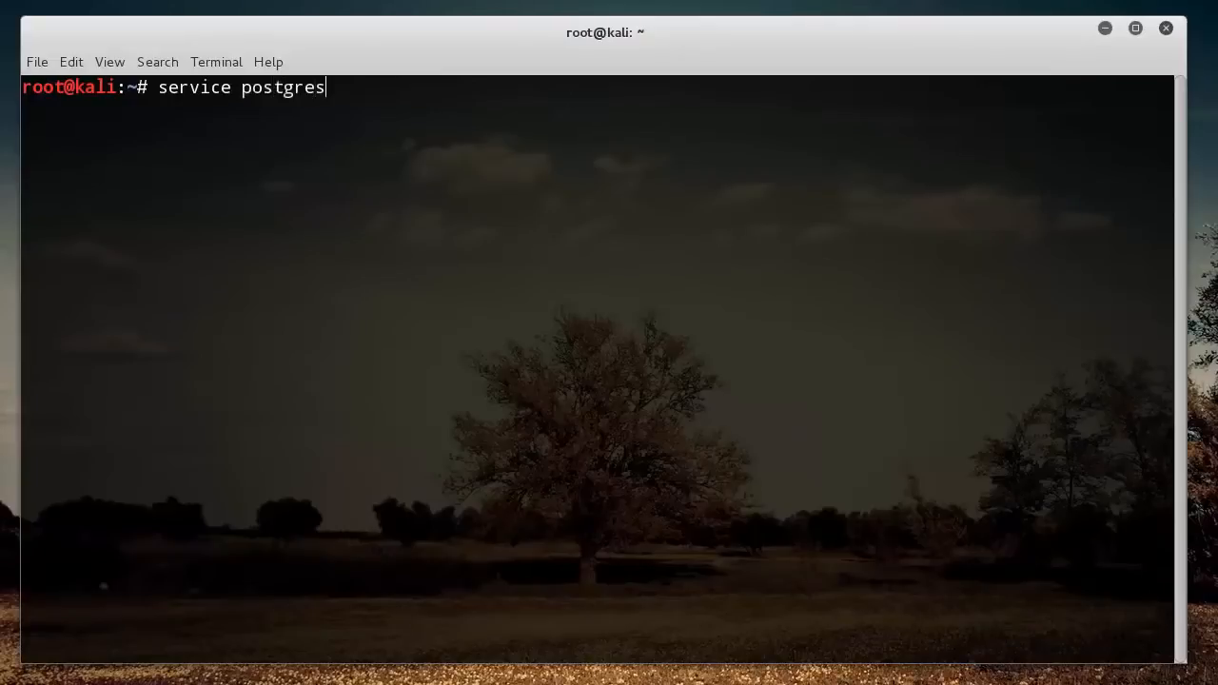
{"action": "type", "text": "ql start"}
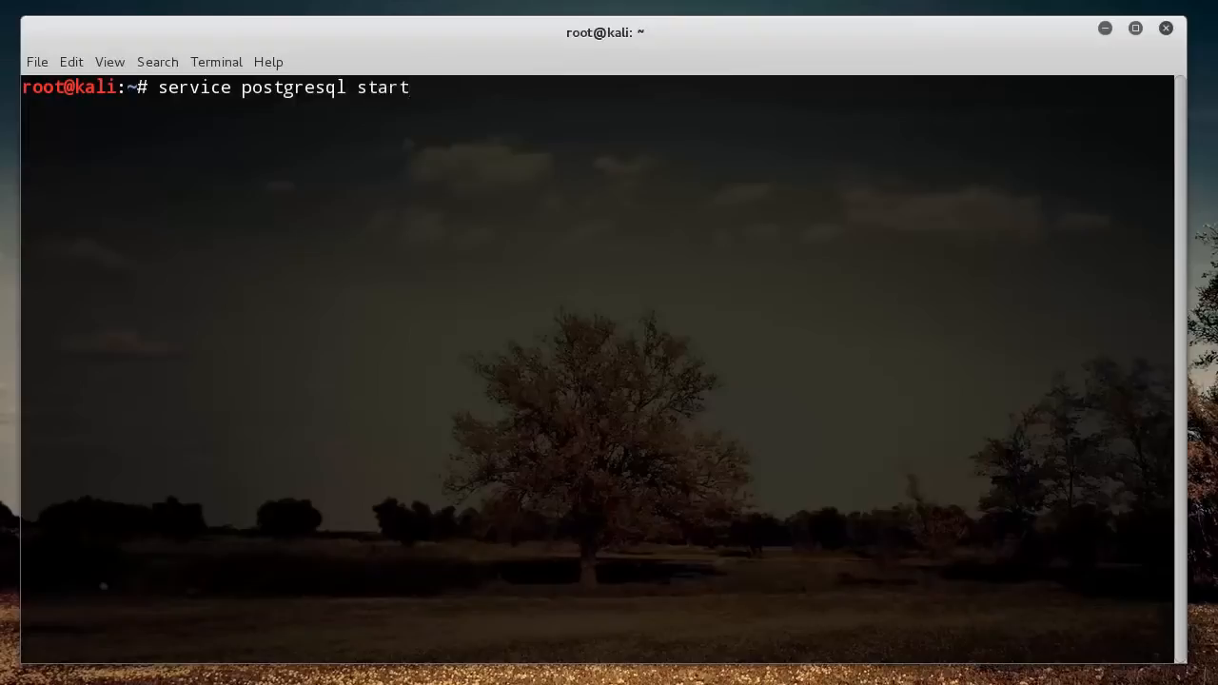
{"action": "key", "text": "Return"}
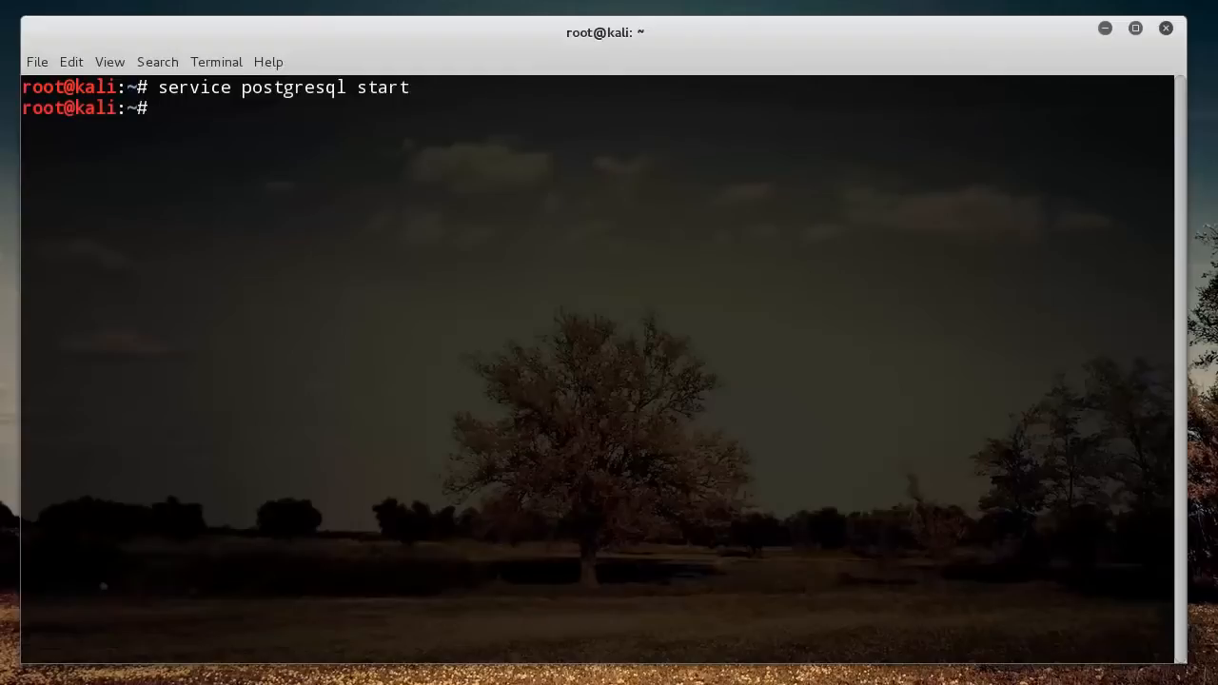
Step: Launch the Metasploit console by running 'msfconsole'
{"action": "type", "text": "msfconso"}
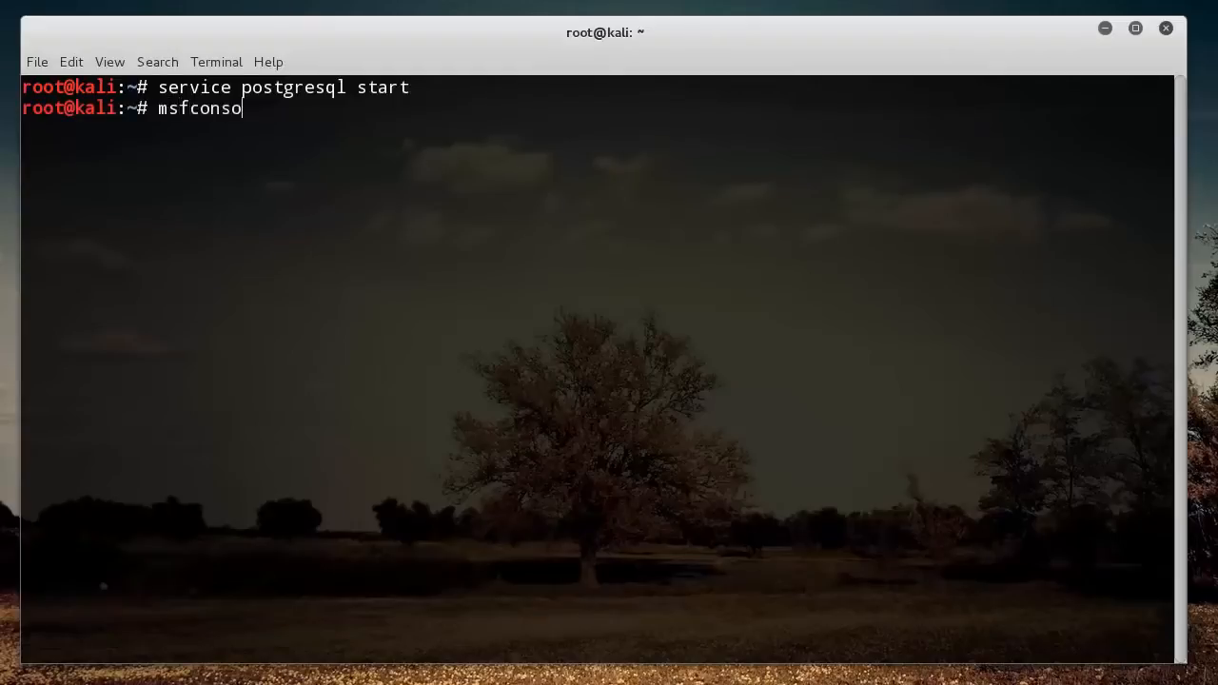
{"action": "type", "text": "le"}
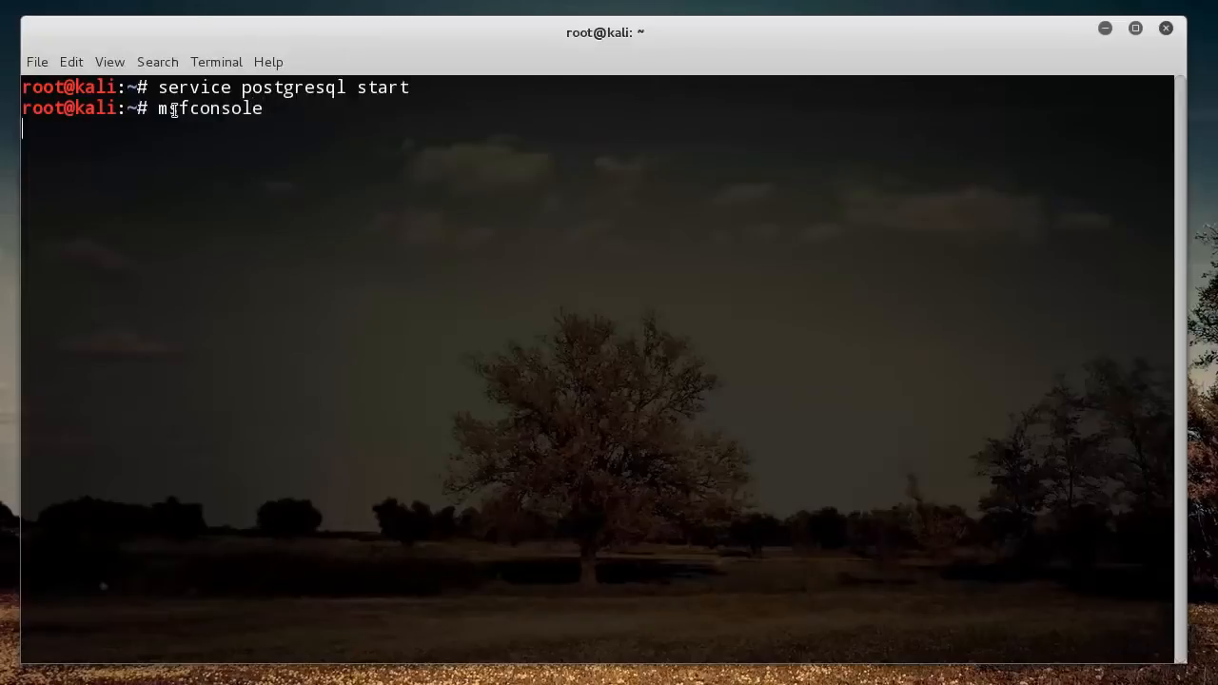
{"action": "key", "text": "Return"}
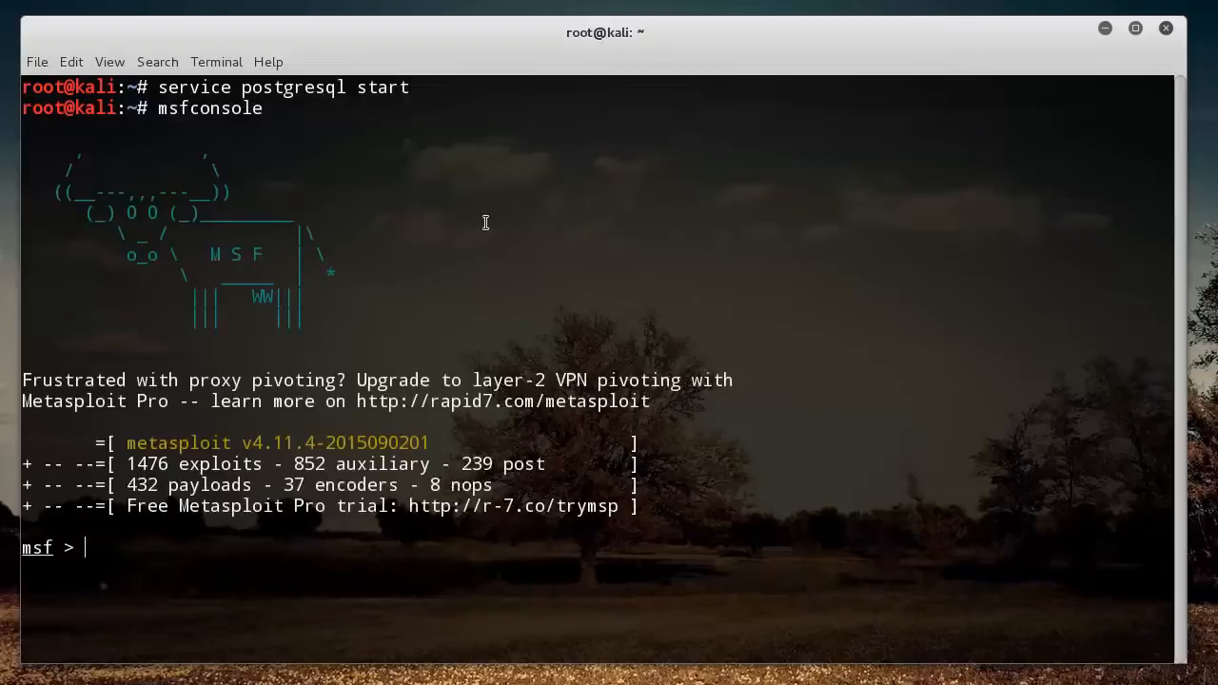
{"action": "mouse_move", "coordinate": [217, 166]}
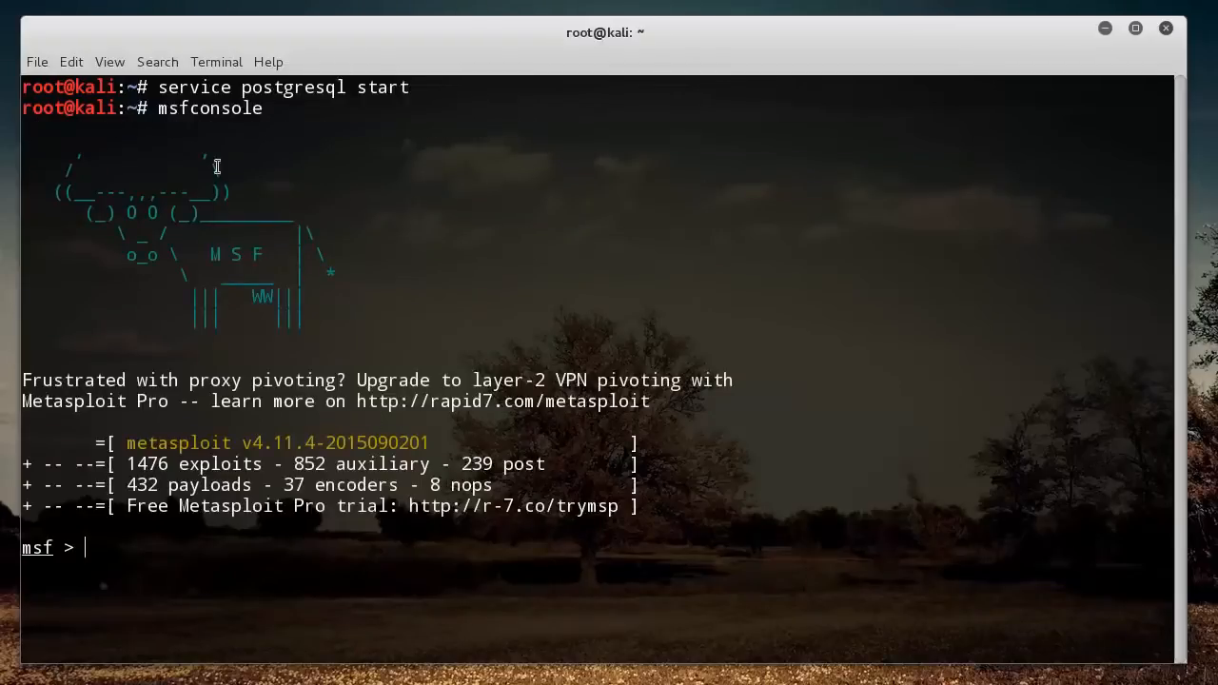
{"action": "mouse_move", "coordinate": [270, 561]}
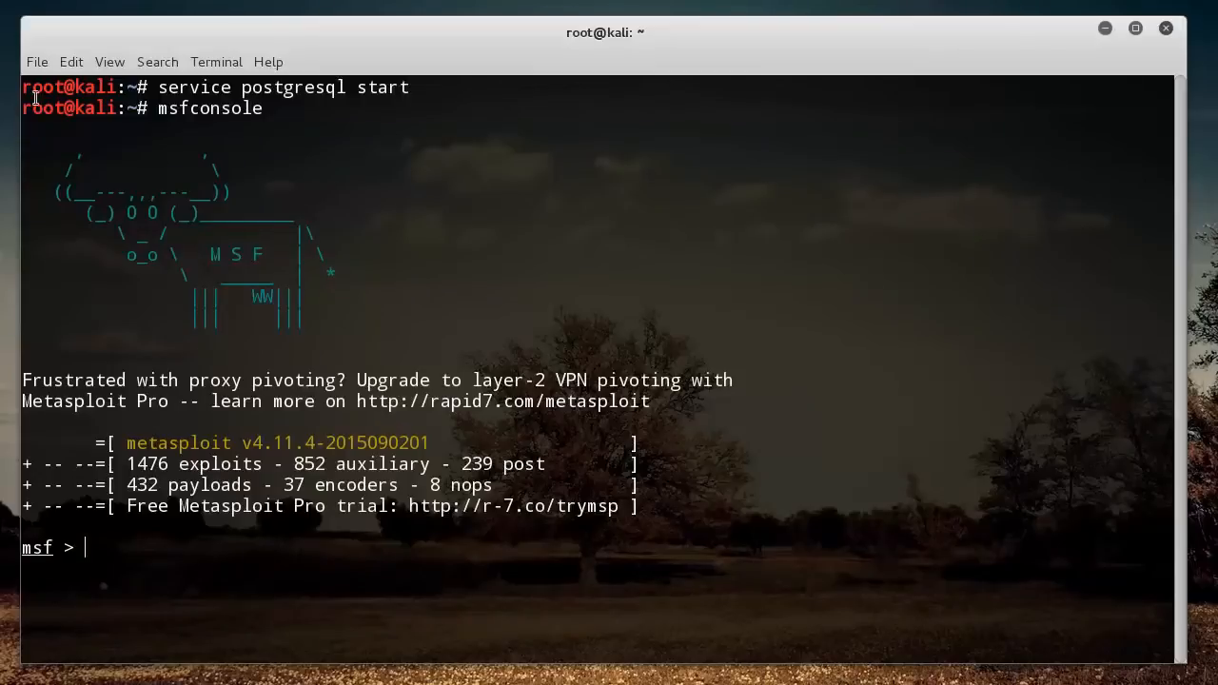
{"action": "mouse_move", "coordinate": [285, 353]}
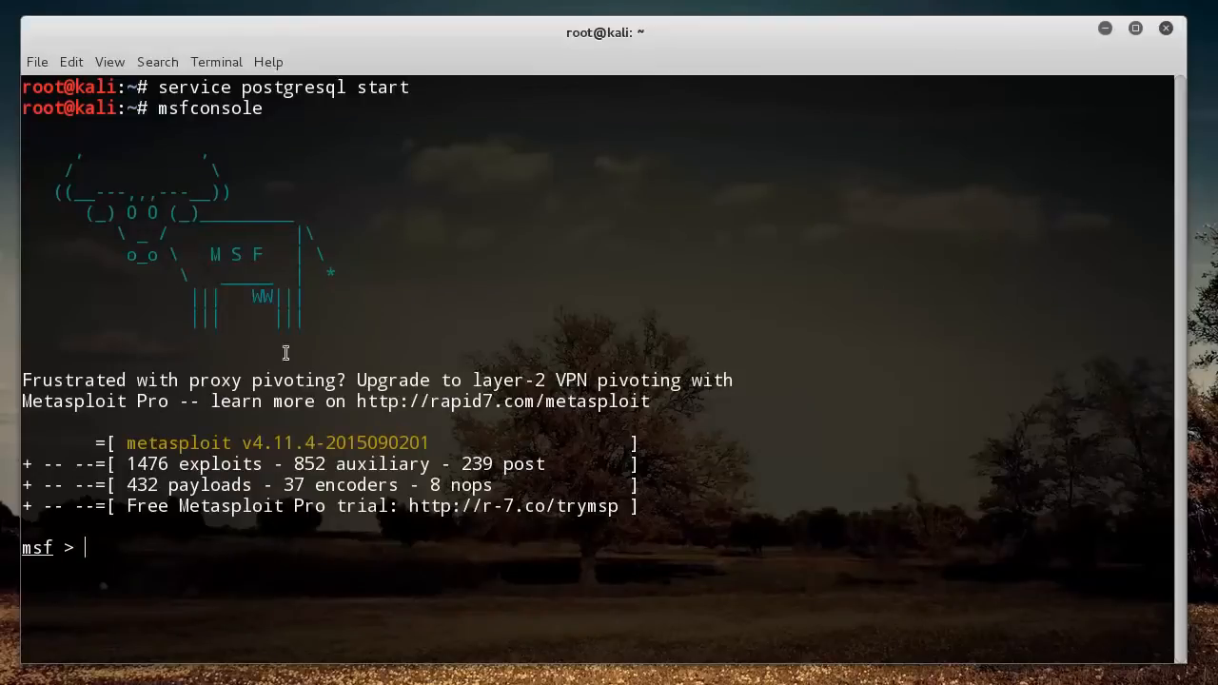
{"action": "mouse_move", "coordinate": [455, 647]}
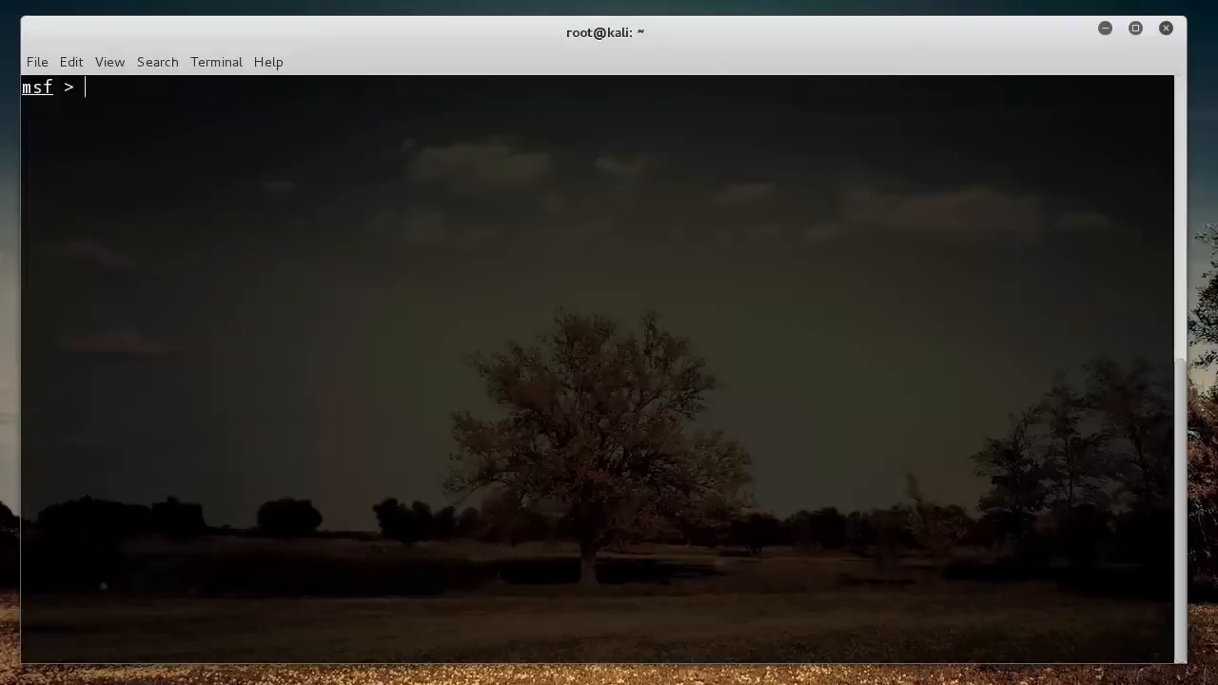
{"action": "mouse_move", "coordinate": [145, 69]}
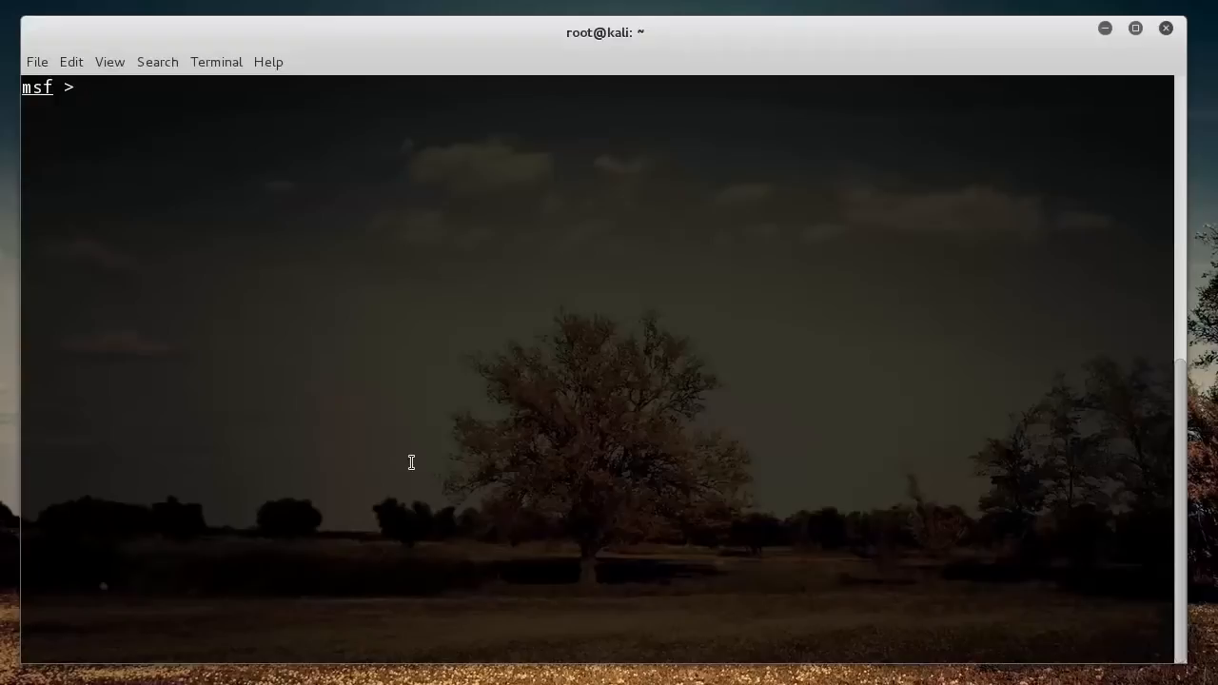
Step: List all console commands with '?' and highlight the banner command in the help output
{"action": "type", "text": "?"}
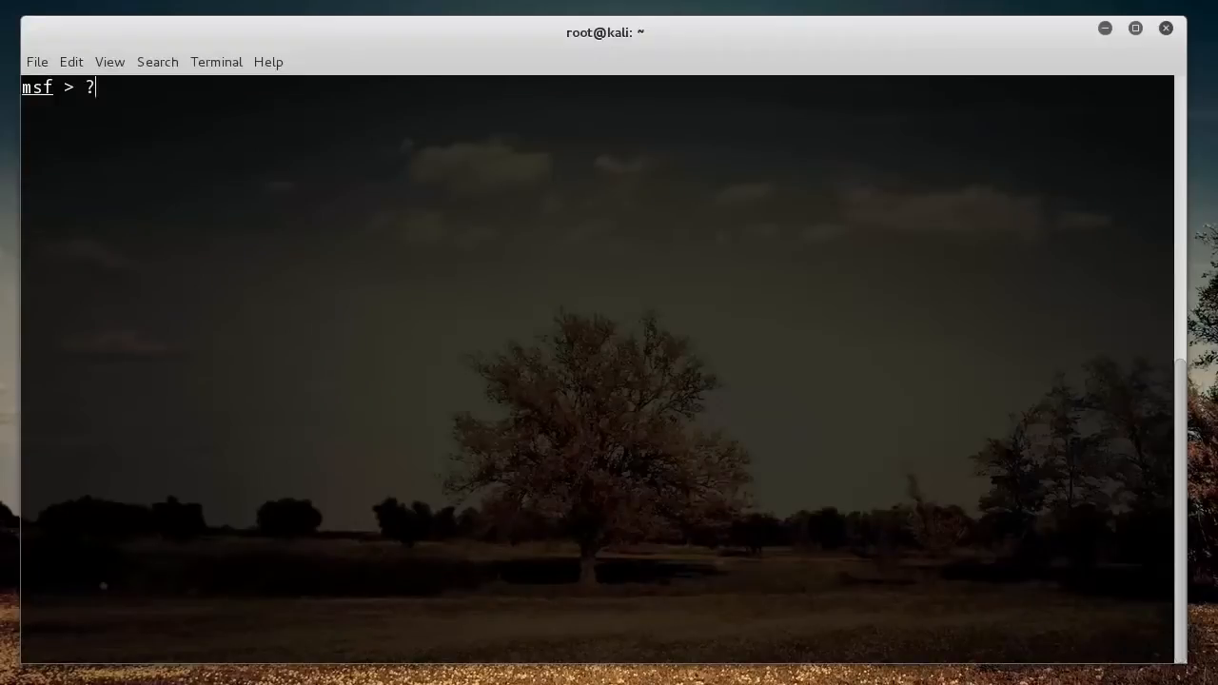
{"action": "key", "text": "Return"}
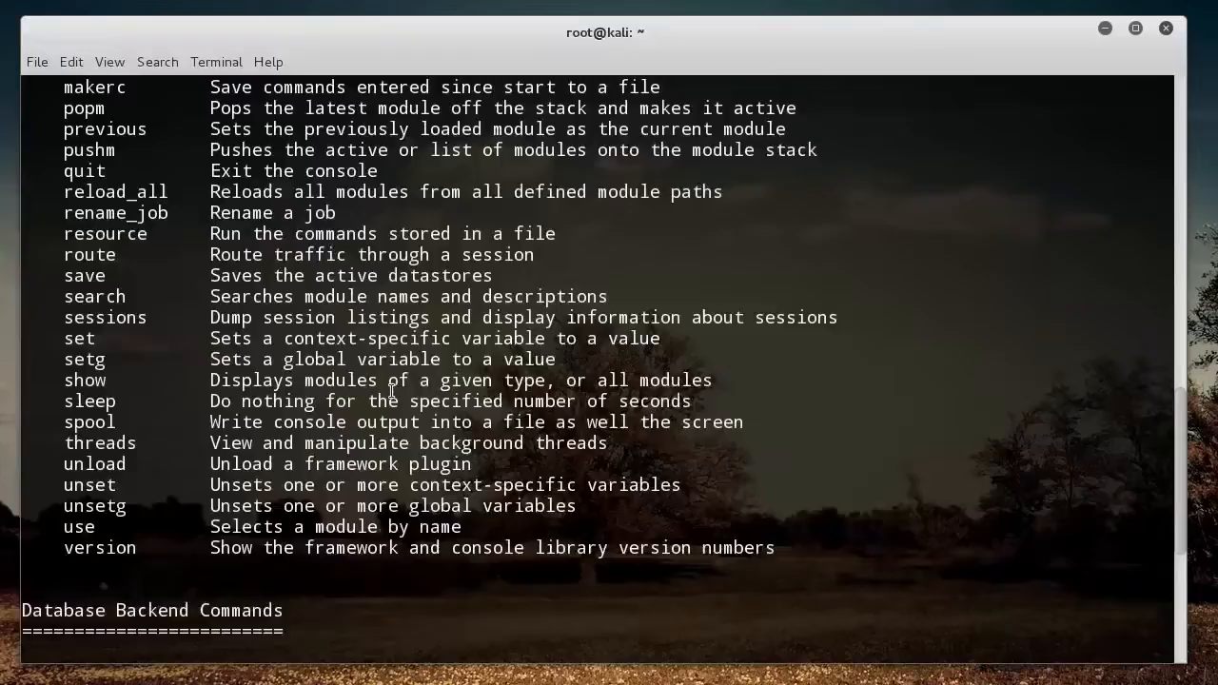
{"action": "scroll", "scroll_direction": "up", "scroll_amount": 3}
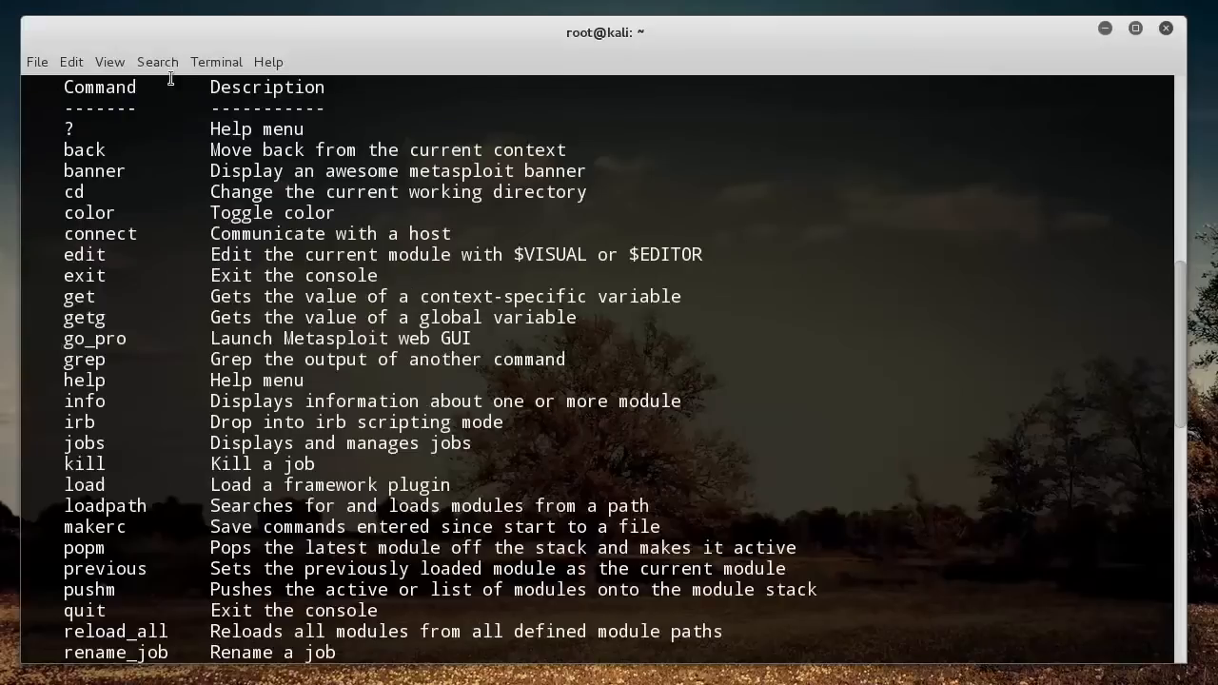
{"action": "mouse_move", "coordinate": [172, 148]}
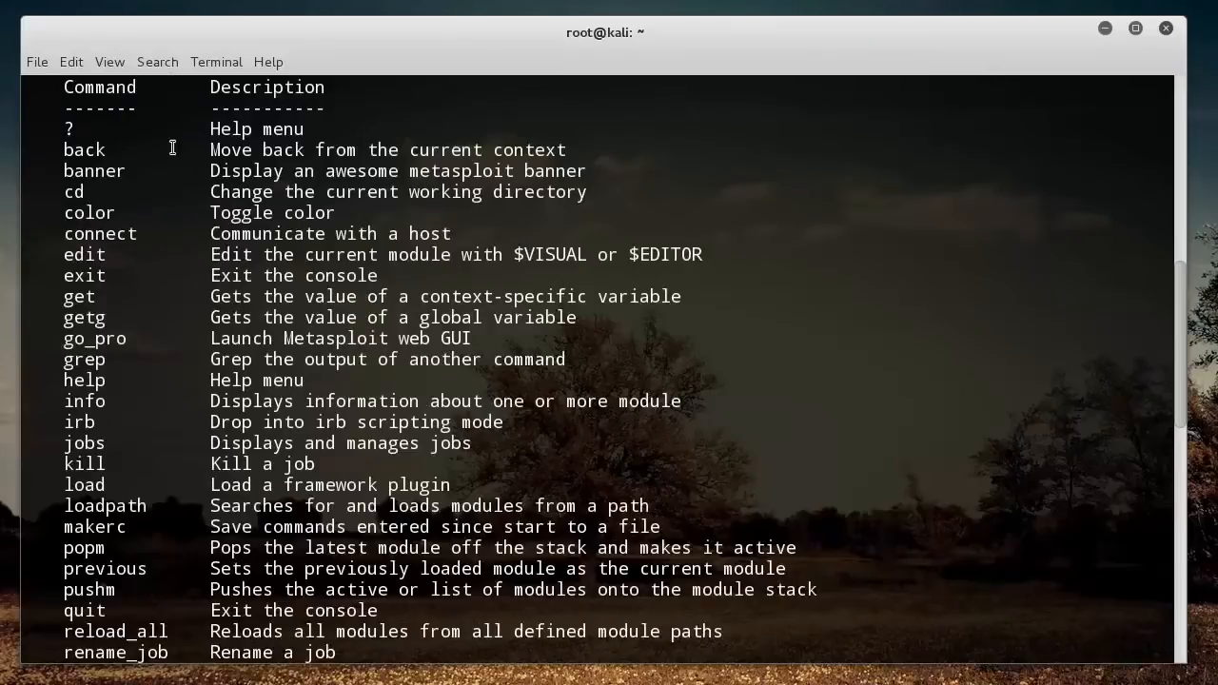
{"action": "mouse_move", "coordinate": [189, 138]}
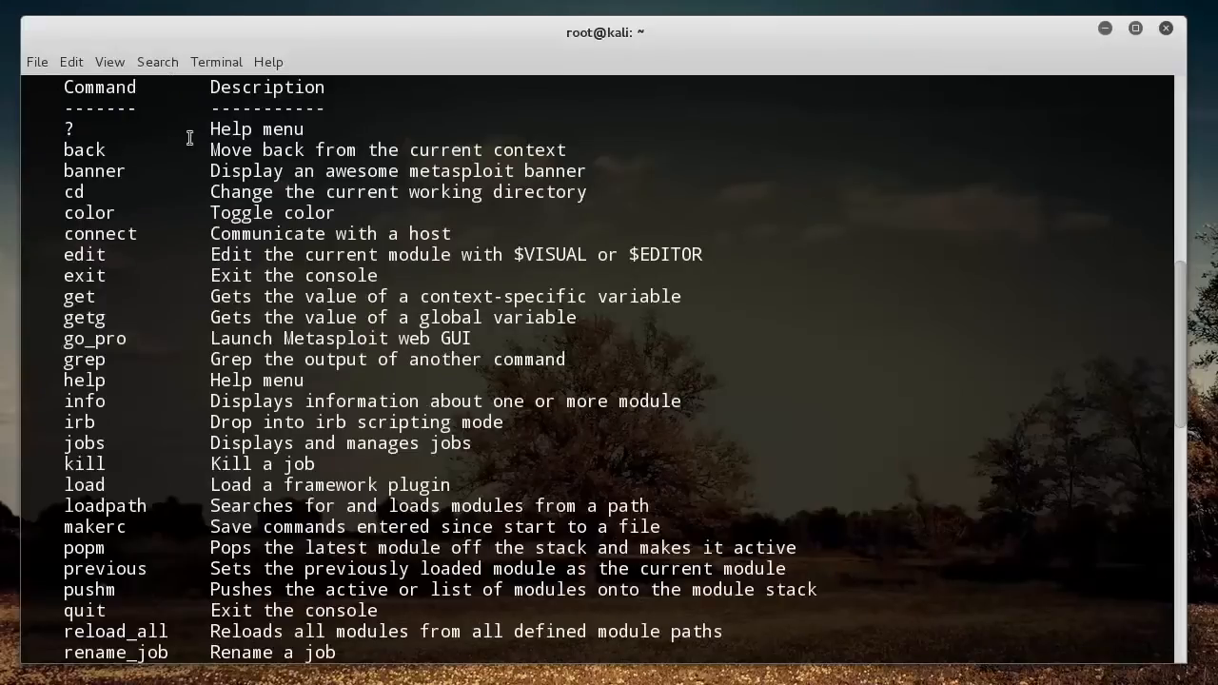
{"action": "mouse_move", "coordinate": [536, 153]}
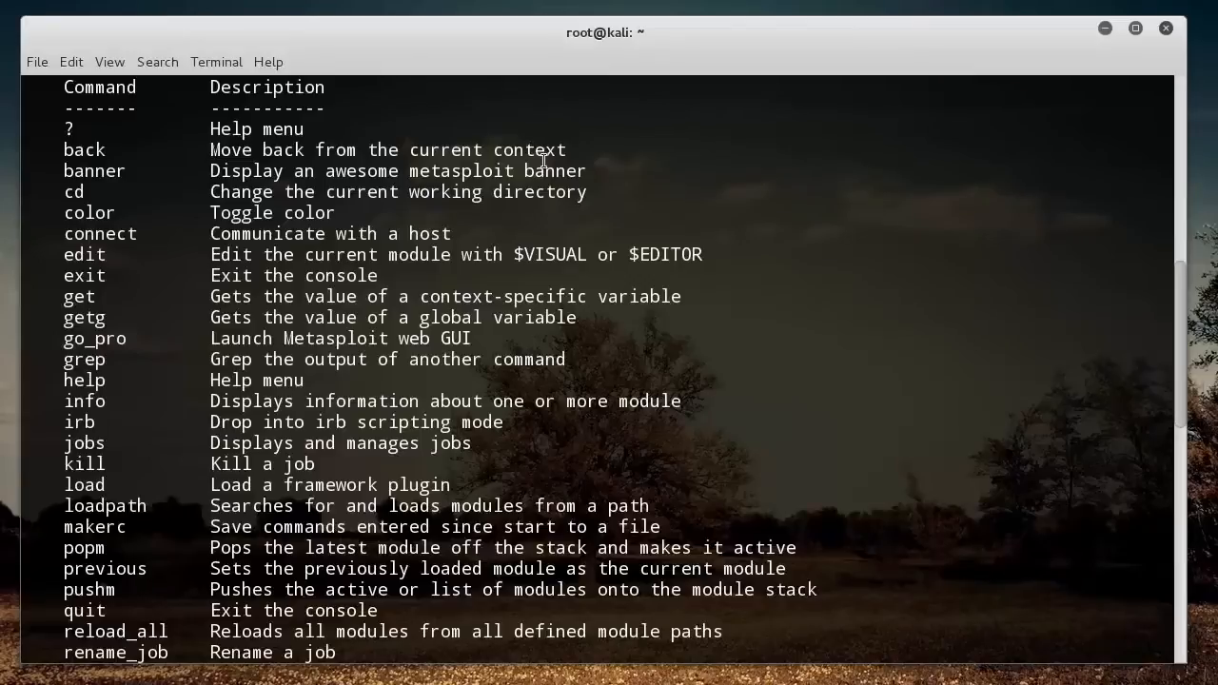
{"action": "mouse_move", "coordinate": [119, 177]}
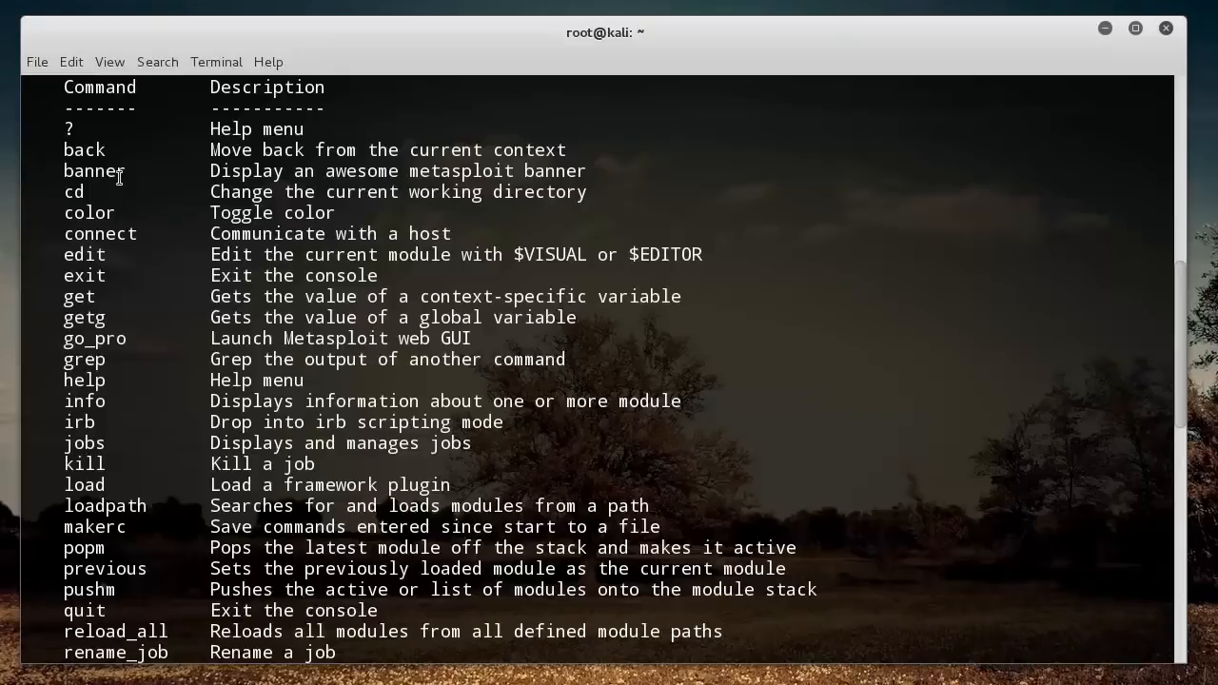
{"action": "double_click", "coordinate": [91, 170]}
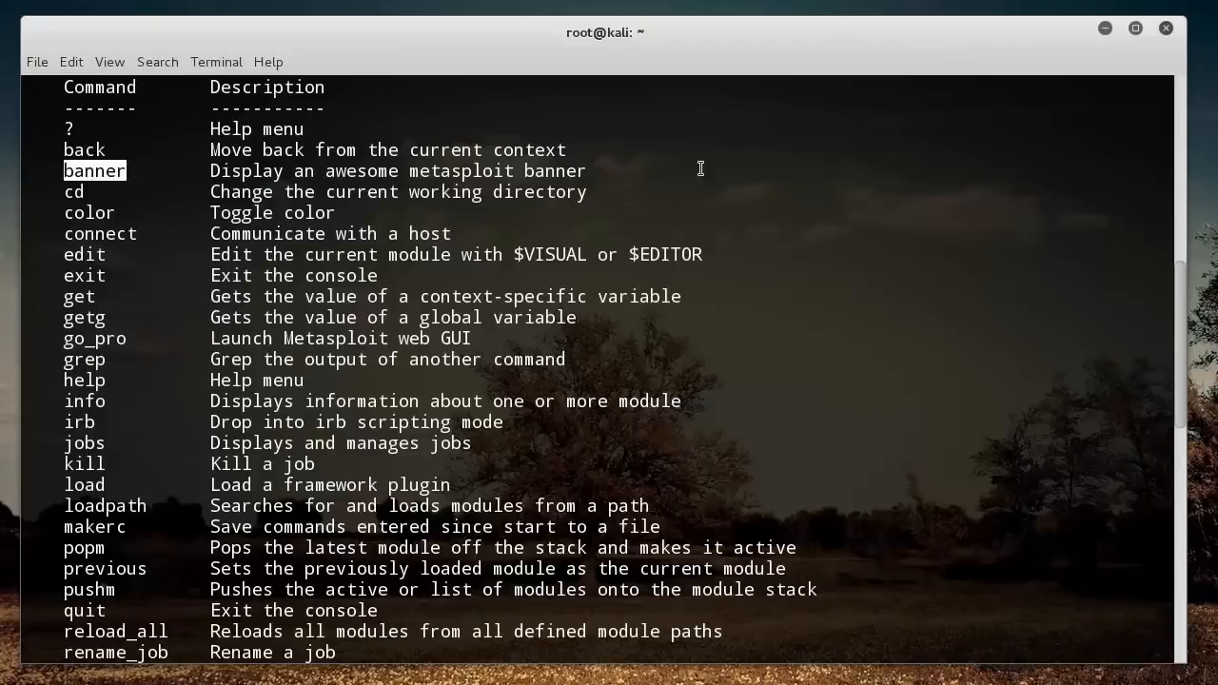
{"action": "scroll", "scroll_direction": "down", "scroll_amount": 3}
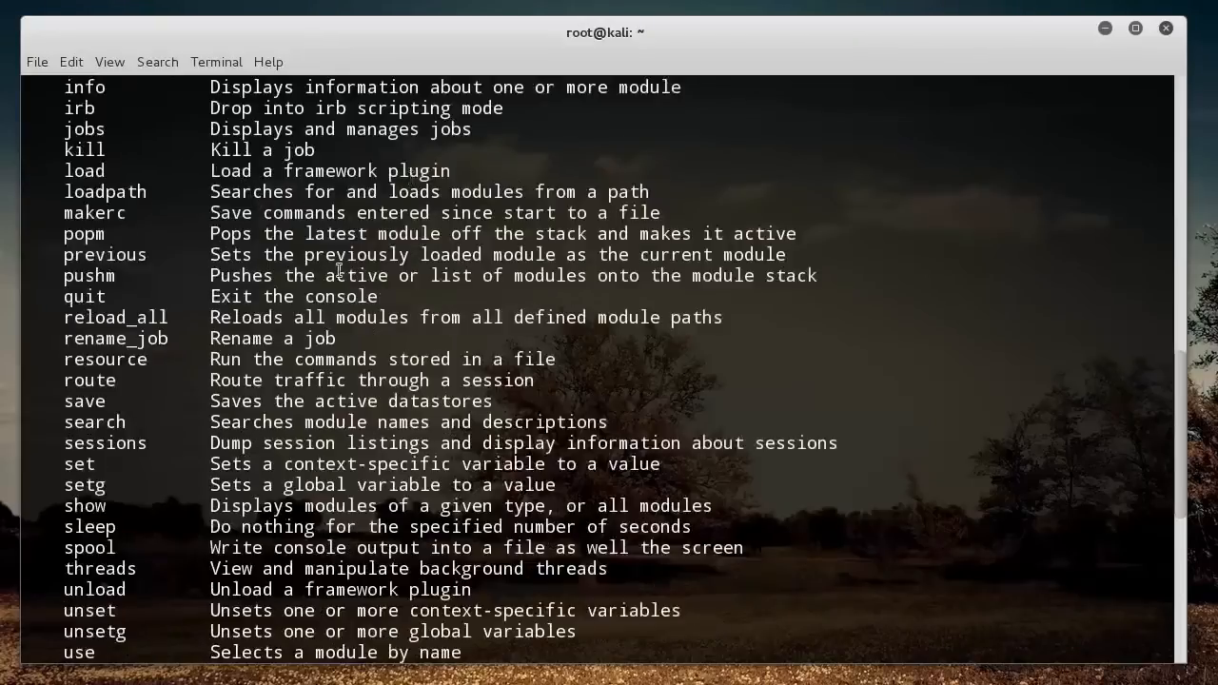
{"action": "scroll", "scroll_direction": "down", "scroll_amount": 3}
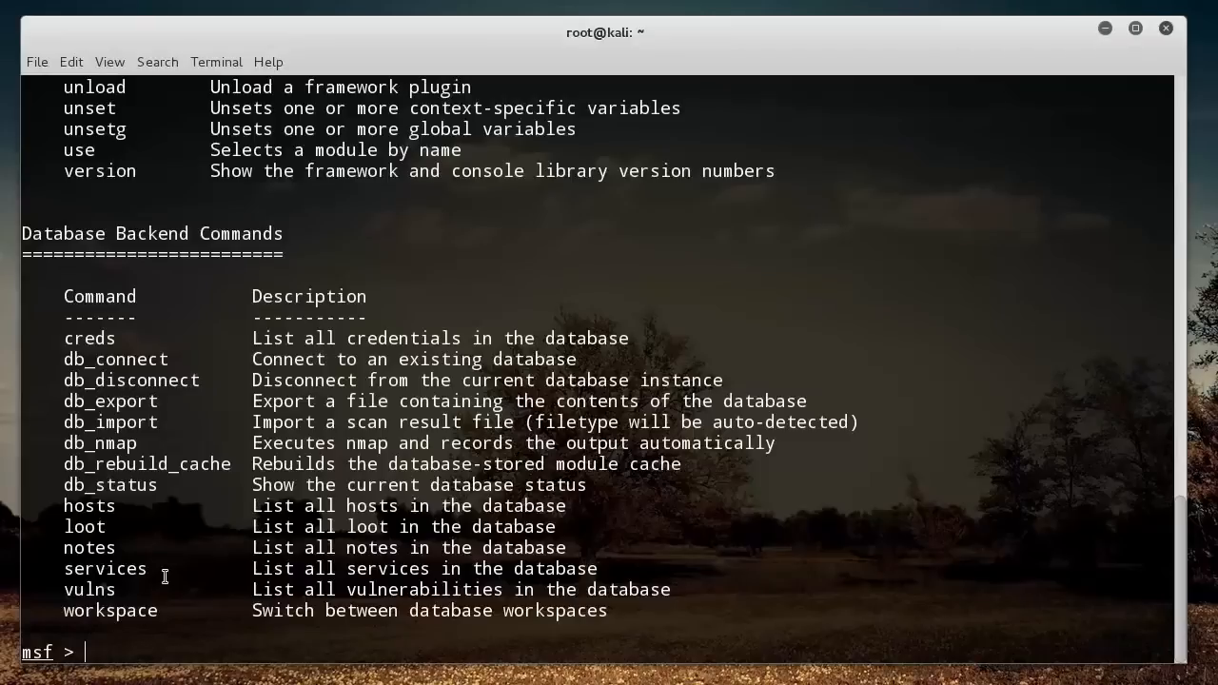
{"action": "mouse_move", "coordinate": [280, 581]}
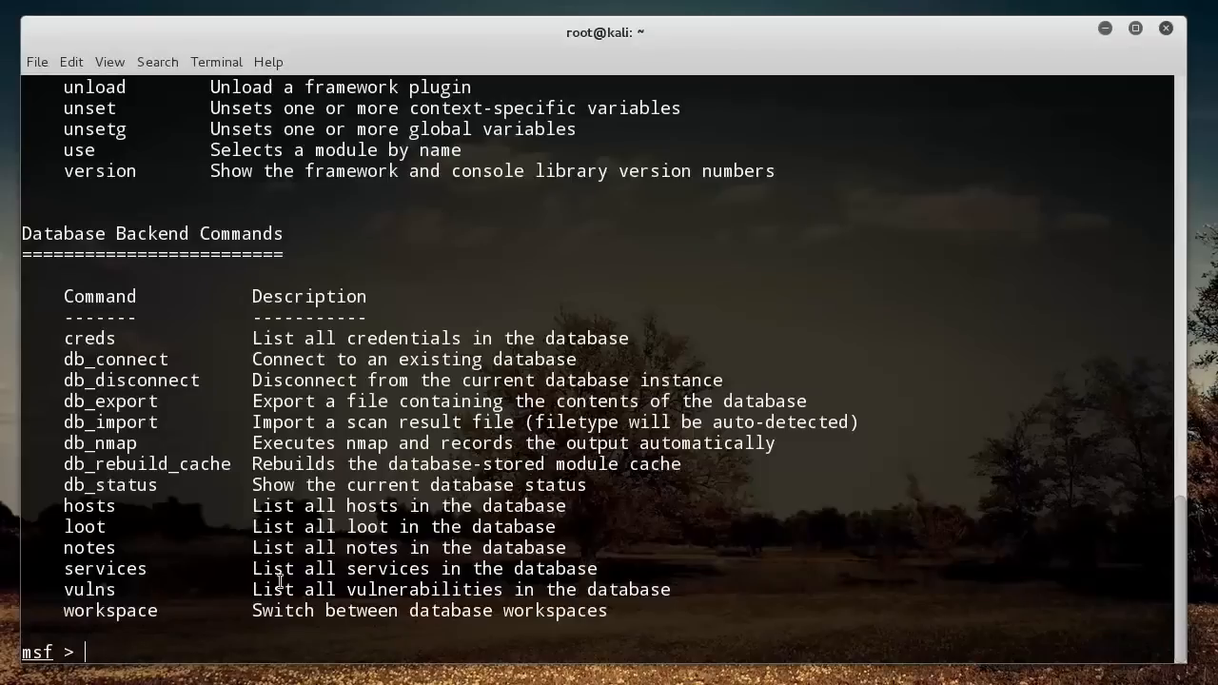
Step: Run 'banner' twice to display random ASCII banners, then begin typing 'show explo'
{"action": "type", "text": "banner"}
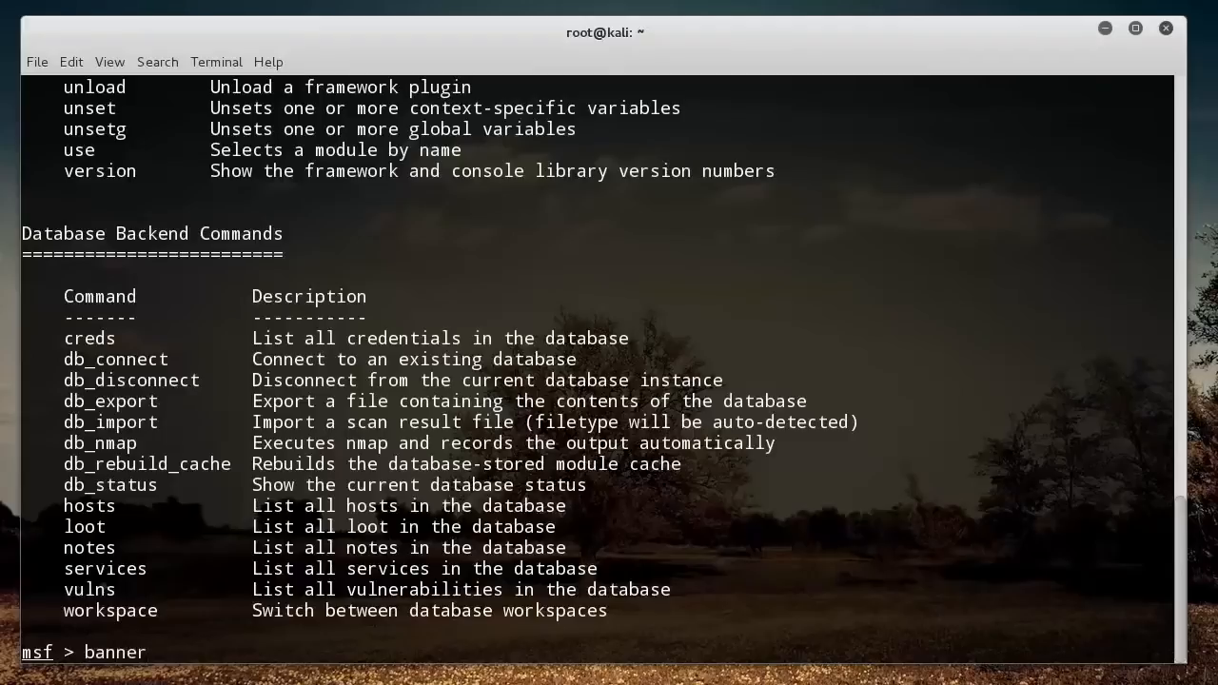
{"action": "key", "text": "Return"}
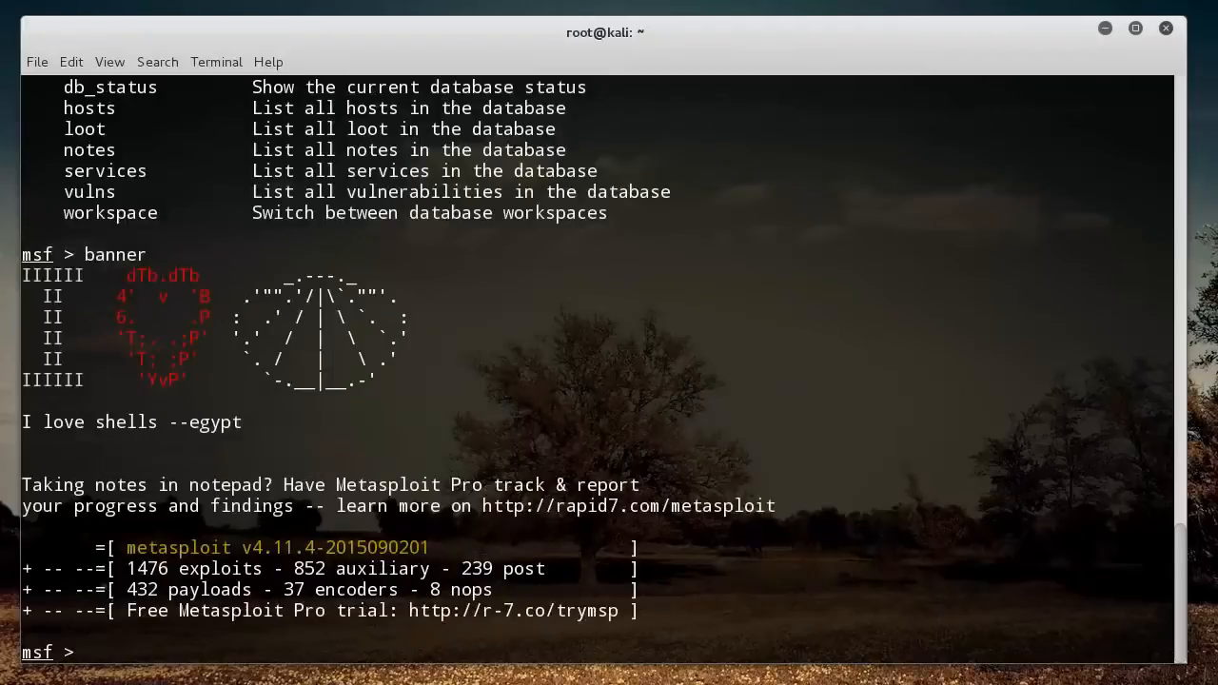
{"action": "type", "text": "banner"}
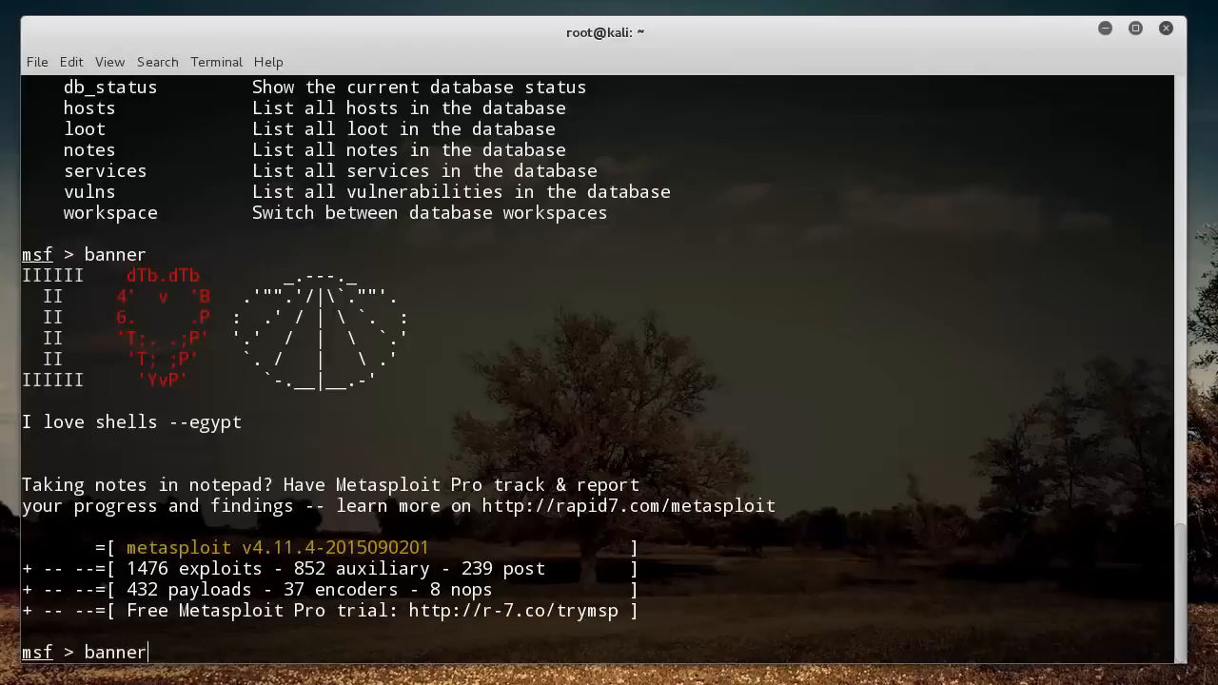
{"action": "key", "text": "Return"}
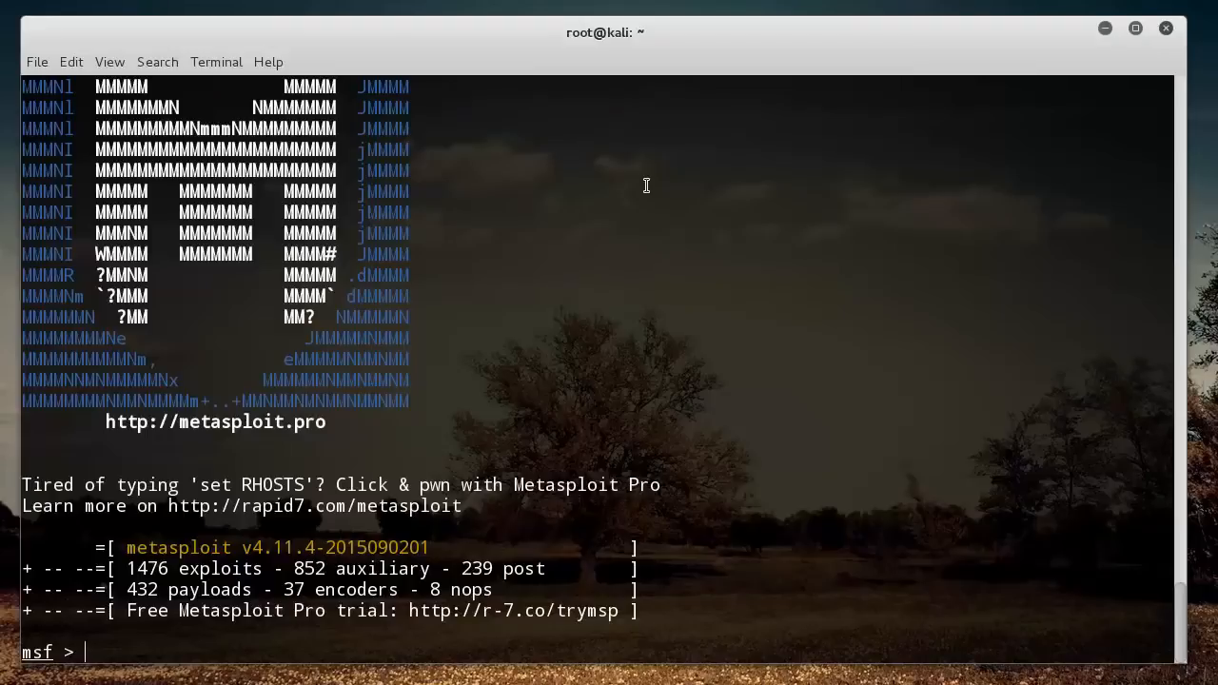
{"action": "type", "text": "show"}
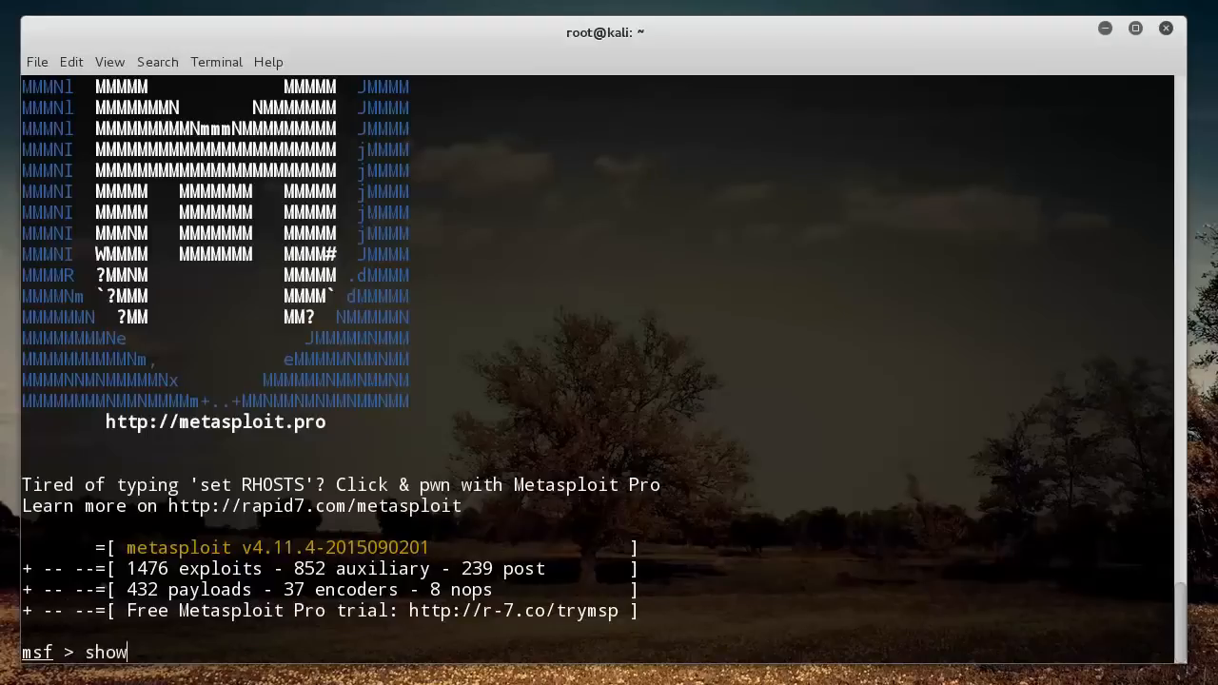
{"action": "type", "text": "explo"}
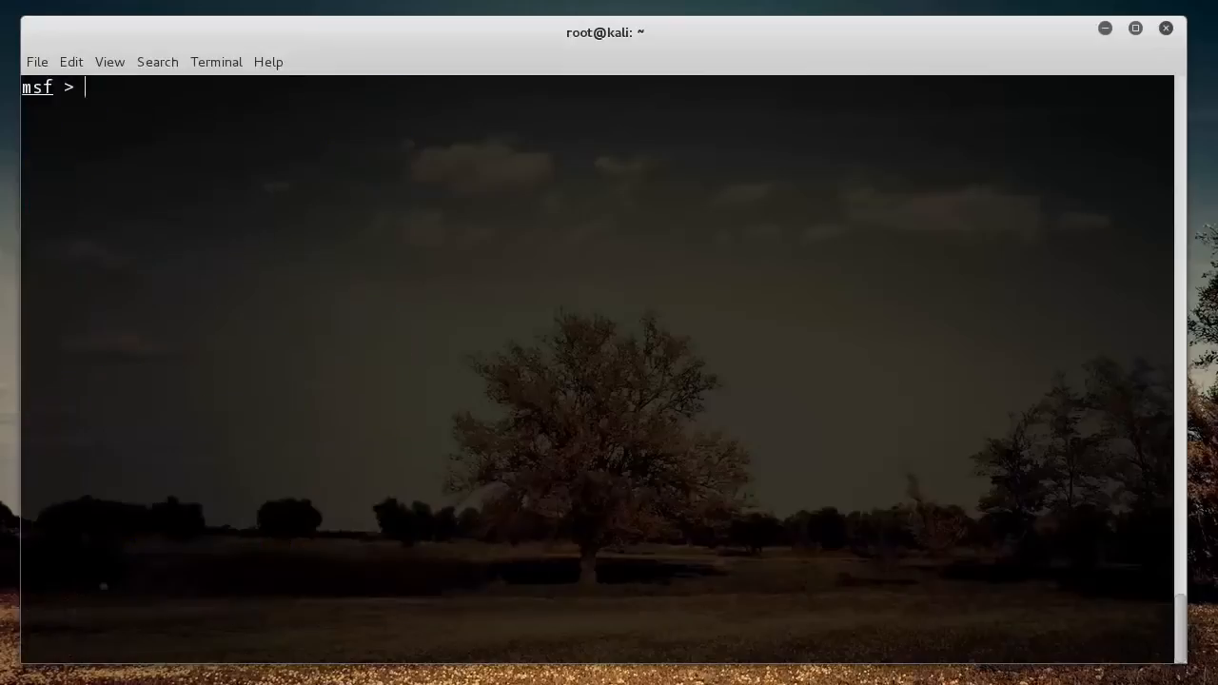
{"action": "type", "text": "show exp"}
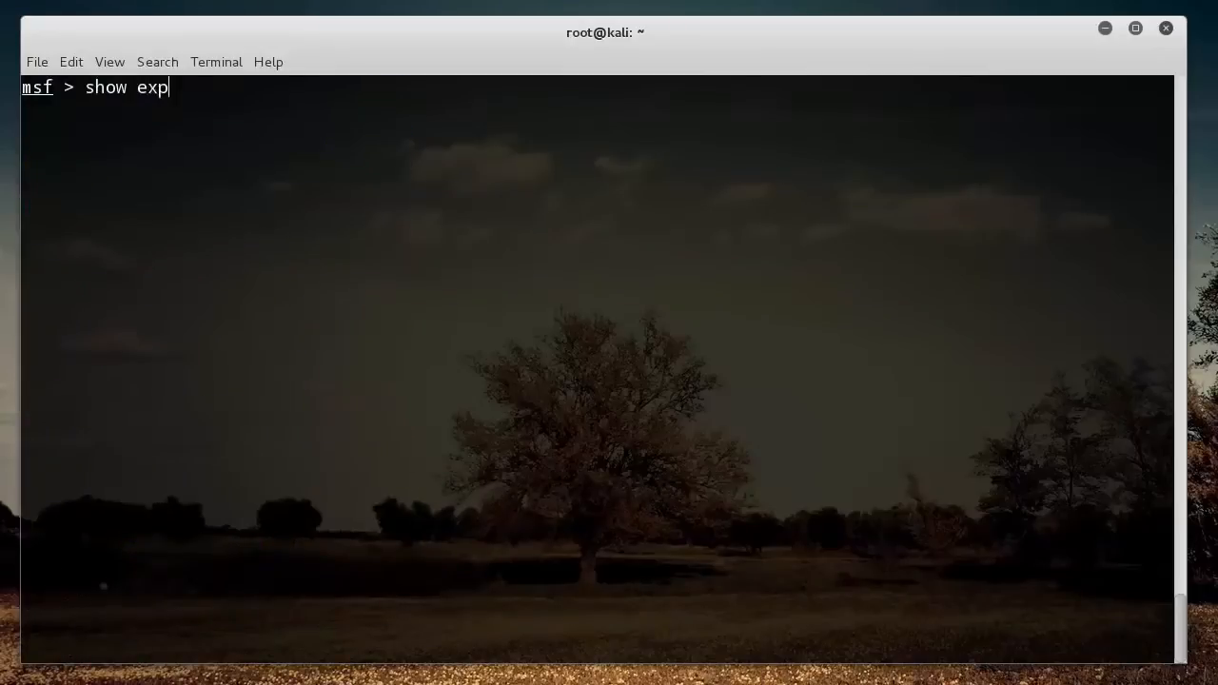
{"action": "type", "text": "loits"}
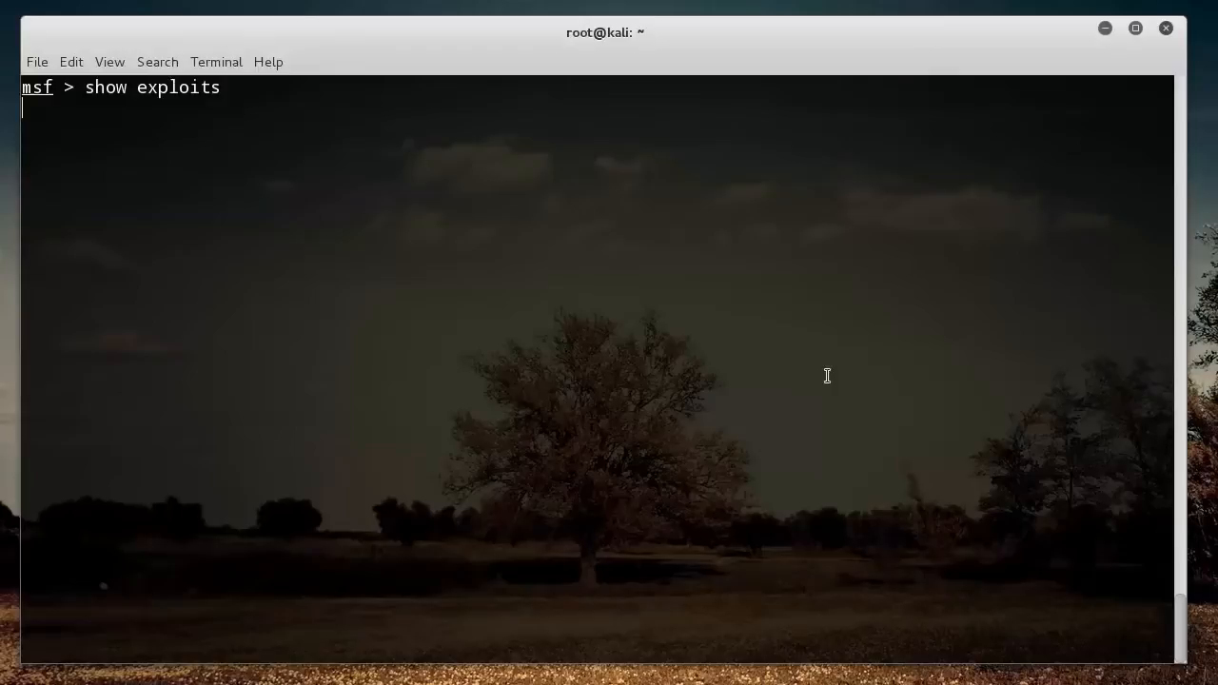
{"action": "mouse_move", "coordinate": [663, 397]}
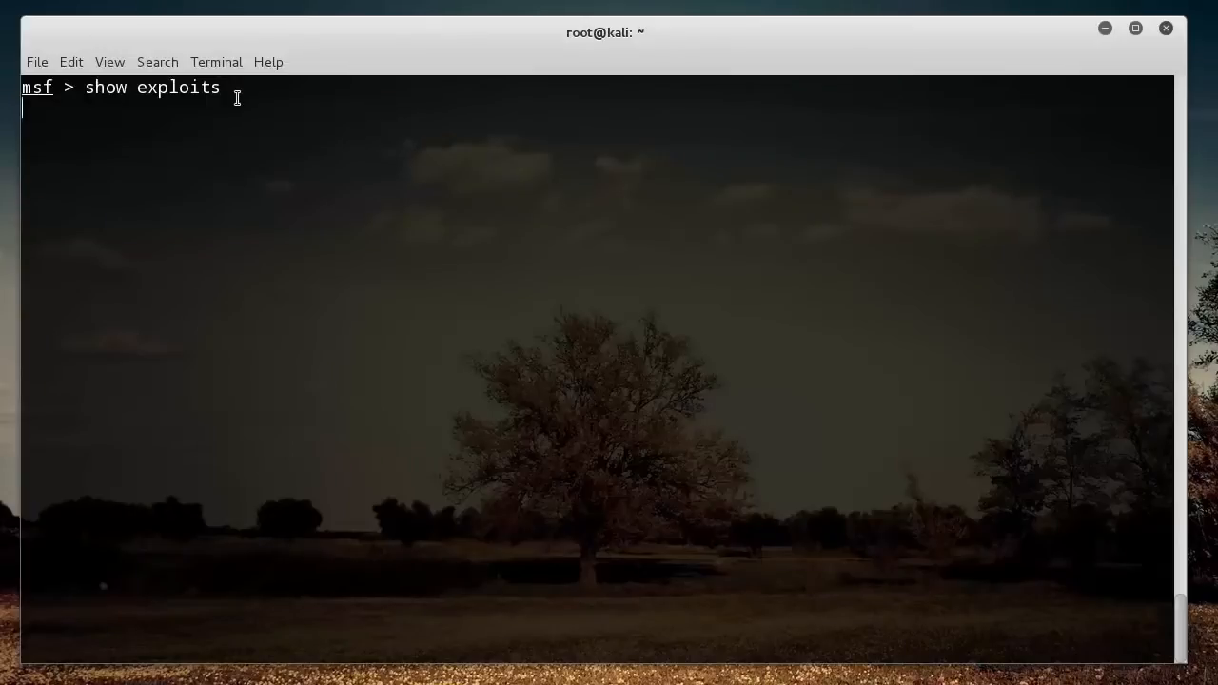
{"action": "mouse_move", "coordinate": [282, 126]}
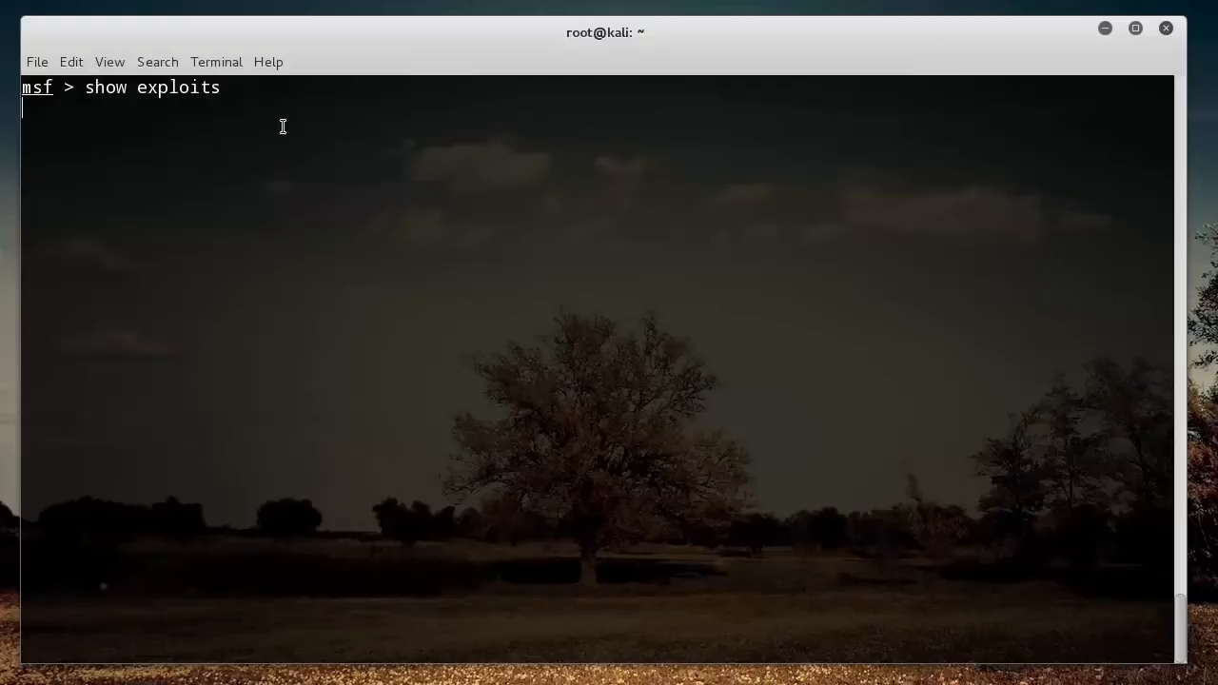
{"action": "mouse_move", "coordinate": [640, 380]}
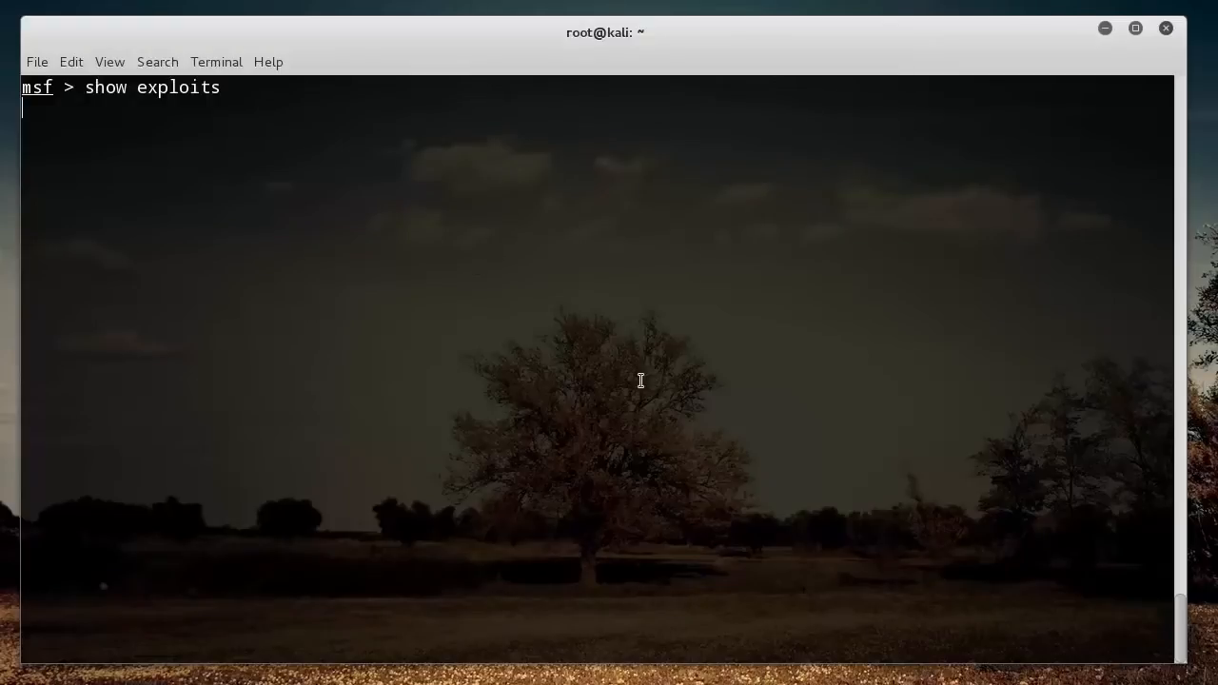
{"action": "key", "text": "Return"}
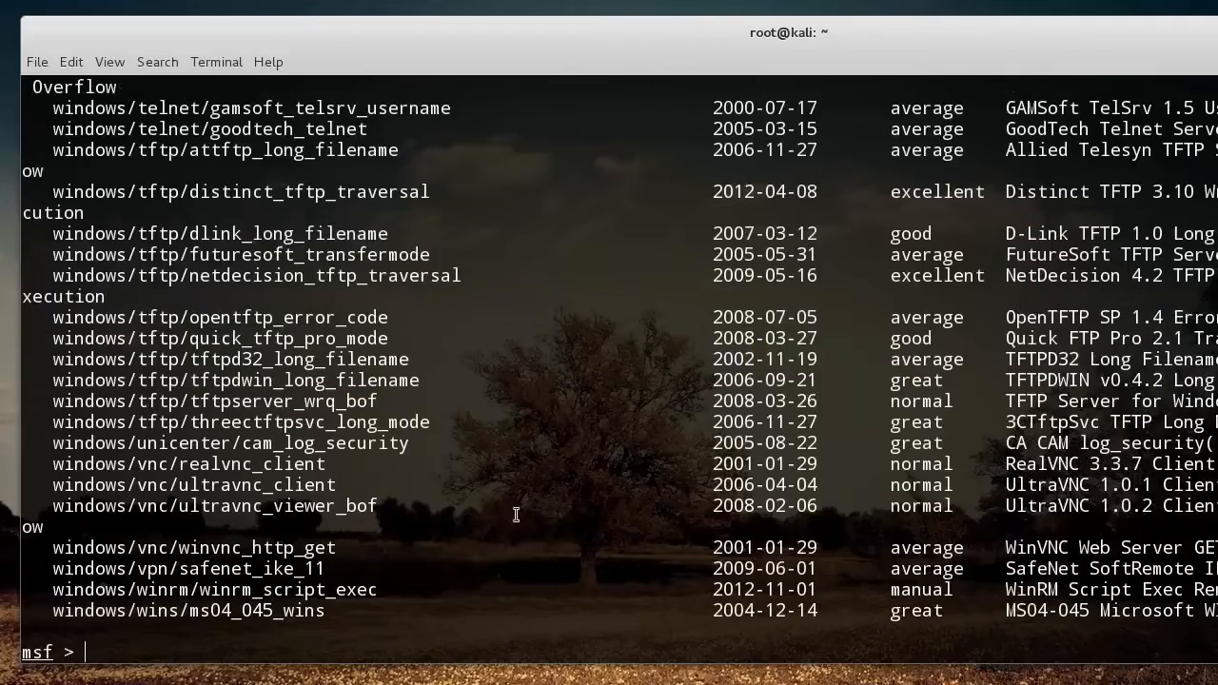
{"action": "scroll", "scroll_direction": "up", "scroll_amount": 3}
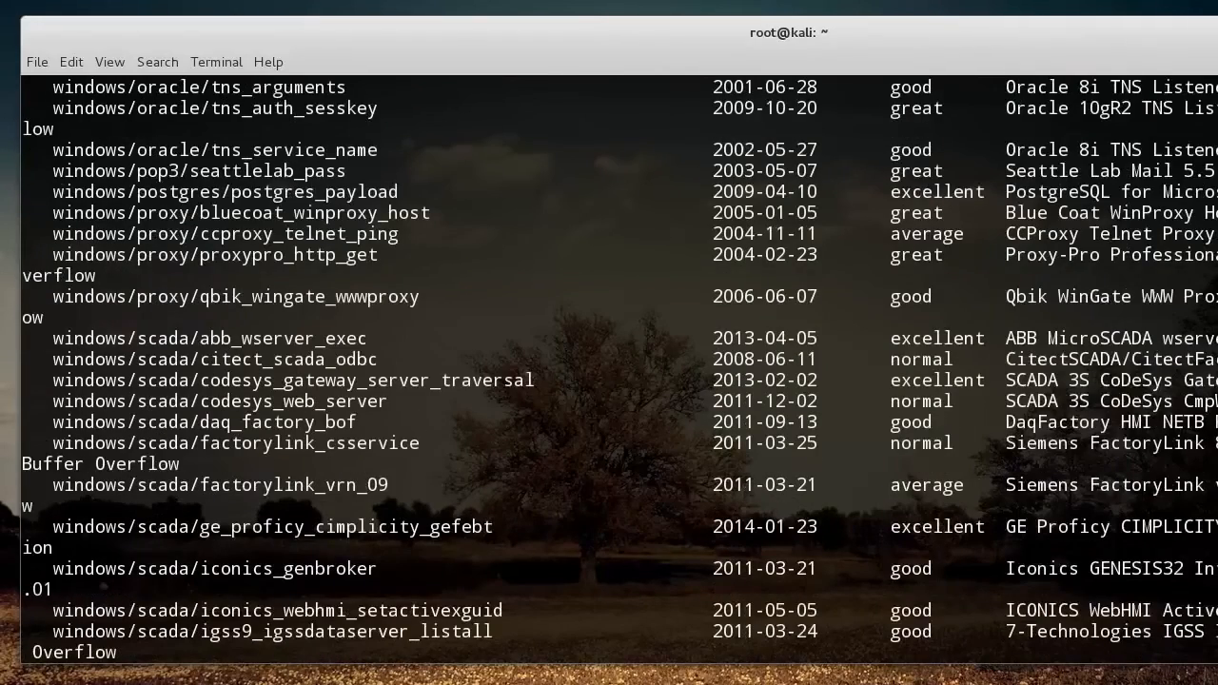
{"action": "scroll", "scroll_direction": "down", "scroll_amount": 3}
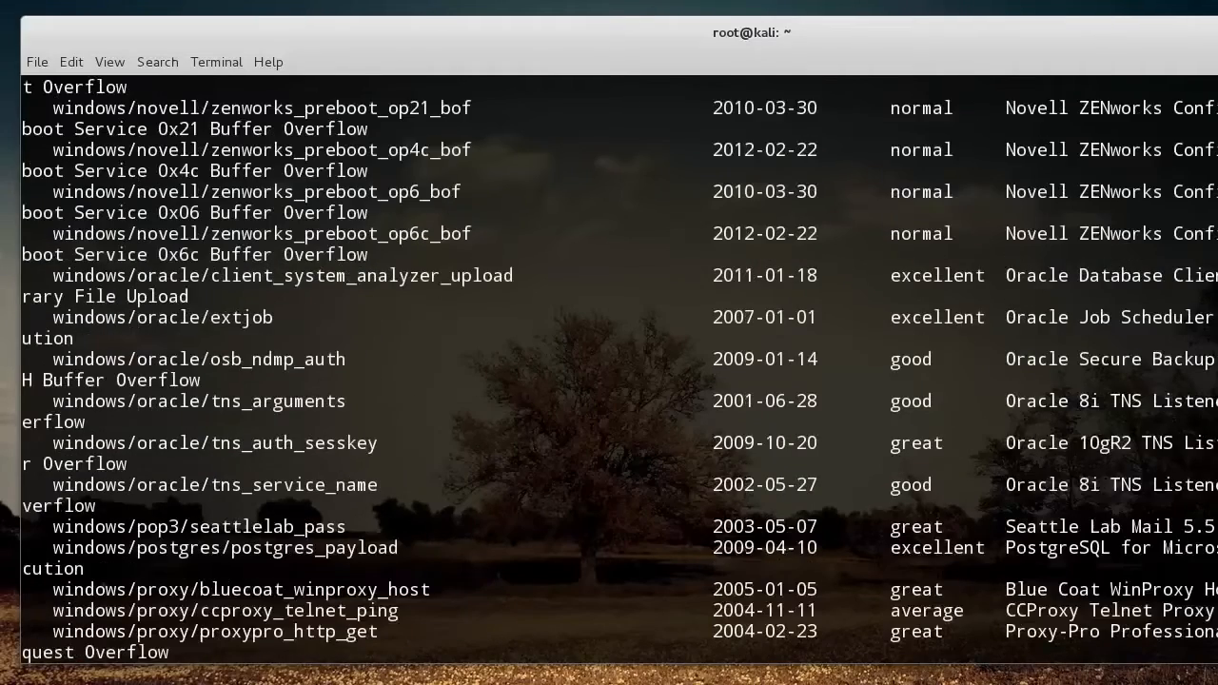
{"action": "scroll", "scroll_direction": "down", "scroll_amount": 3}
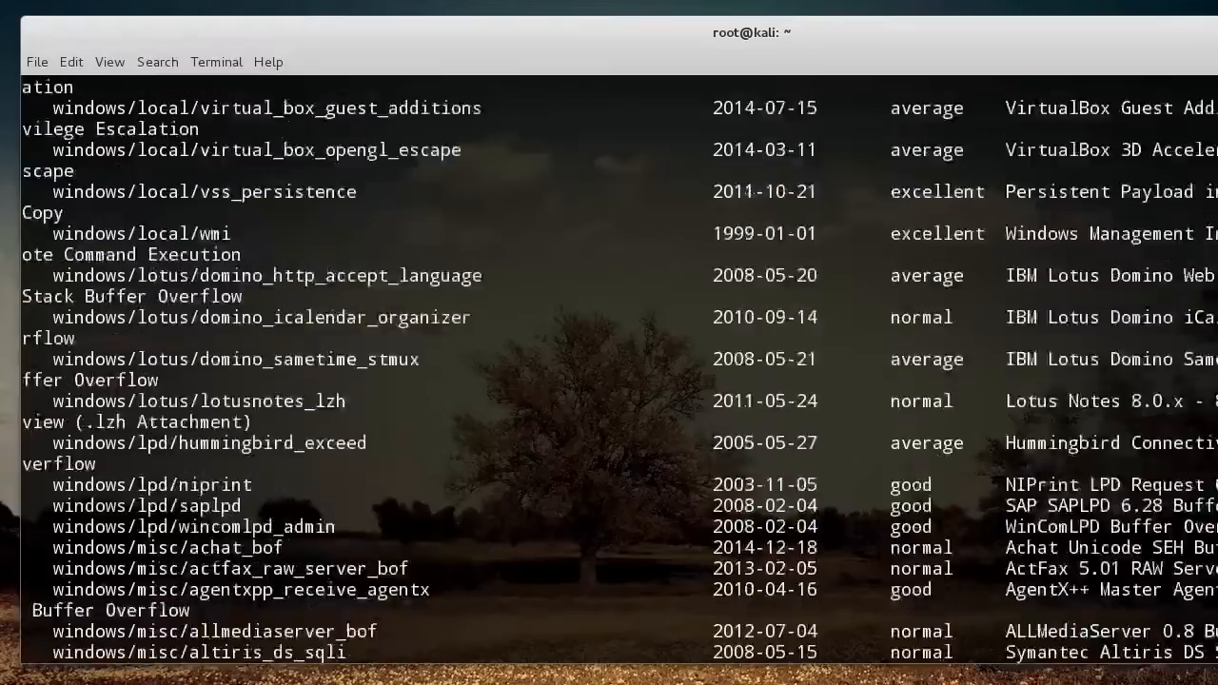
{"action": "scroll", "scroll_direction": "down", "scroll_amount": 3}
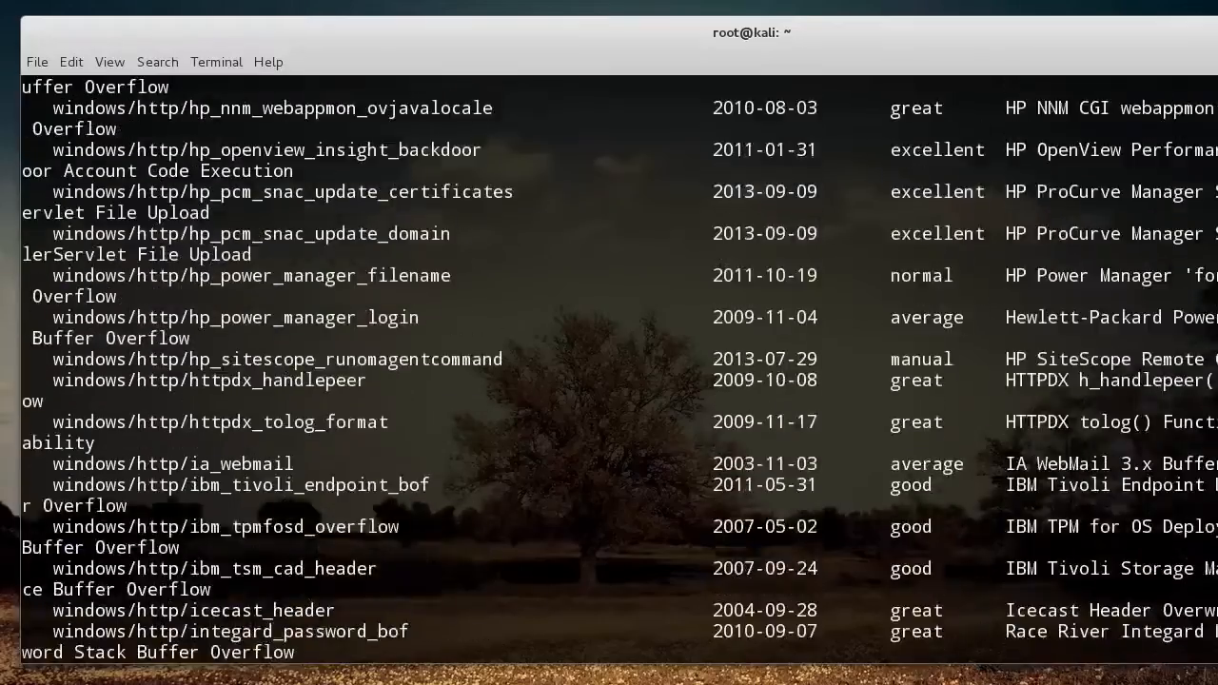
{"action": "scroll", "scroll_direction": "up", "scroll_amount": 3}
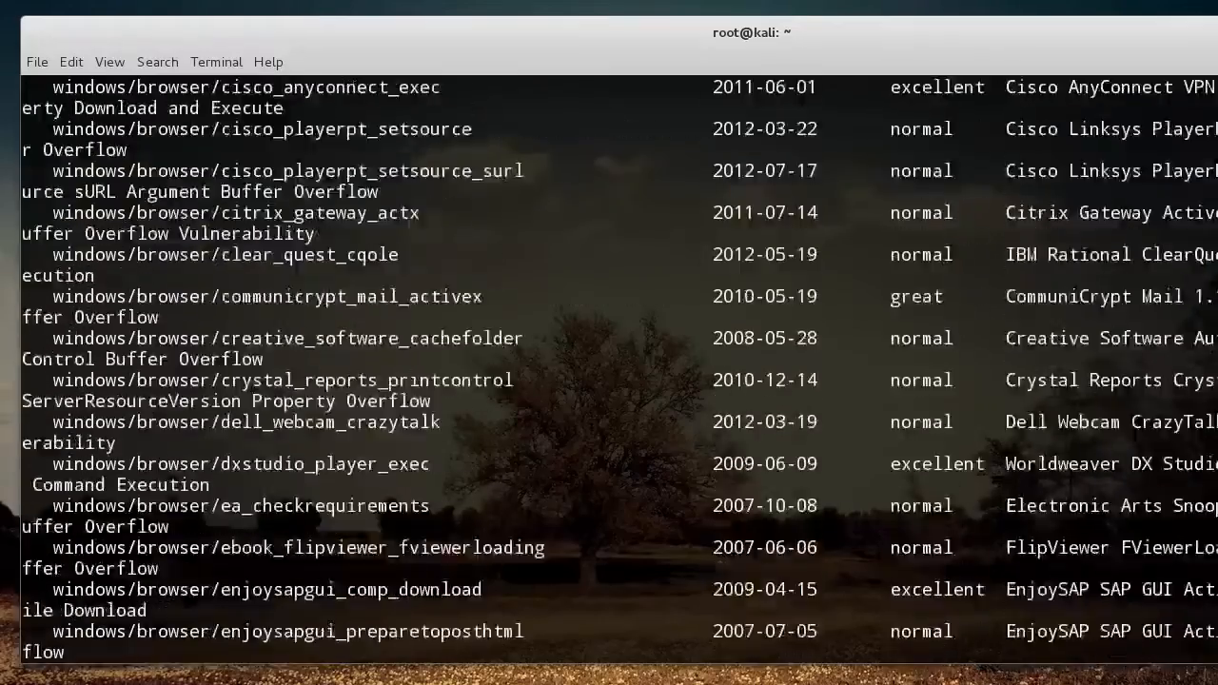
{"action": "scroll", "scroll_direction": "down", "scroll_amount": 3}
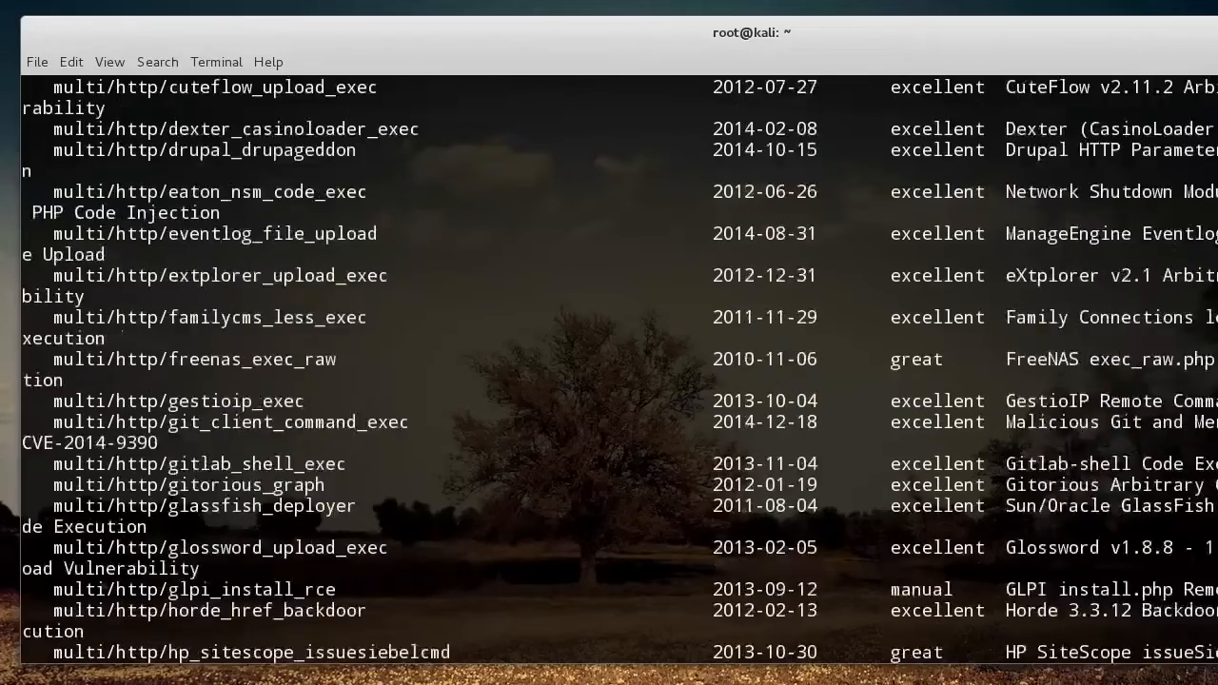
{"action": "scroll", "scroll_direction": "down", "scroll_amount": 3}
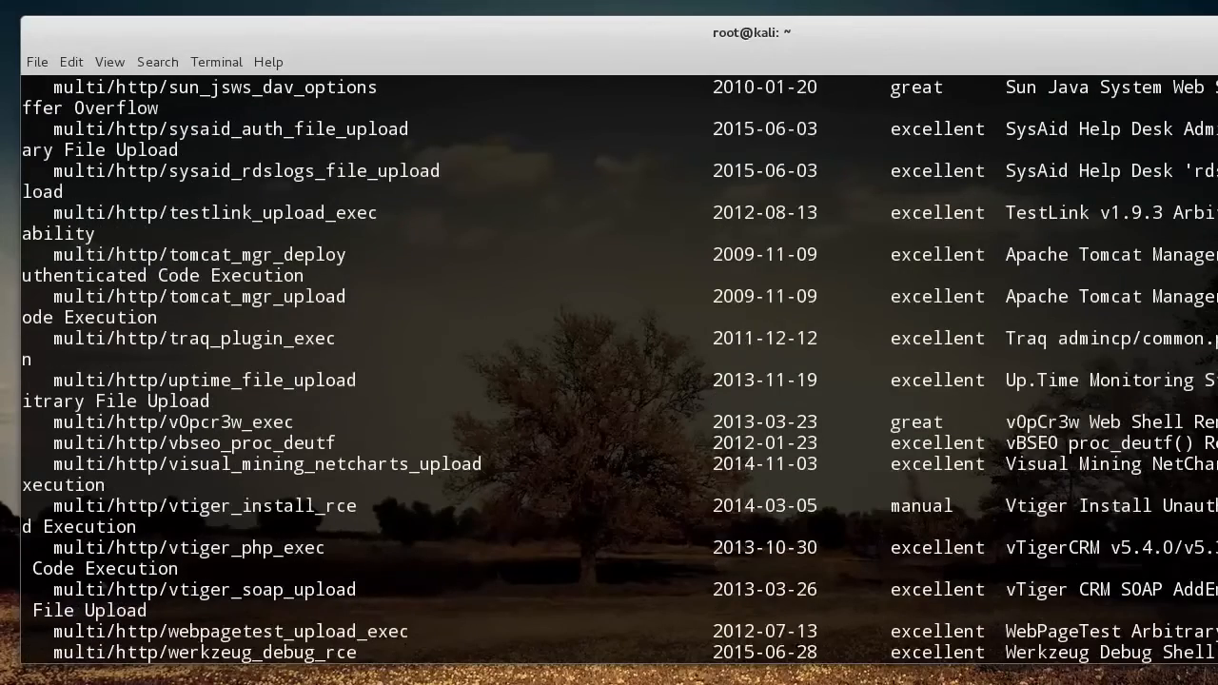
{"action": "scroll", "scroll_direction": "down", "scroll_amount": 3}
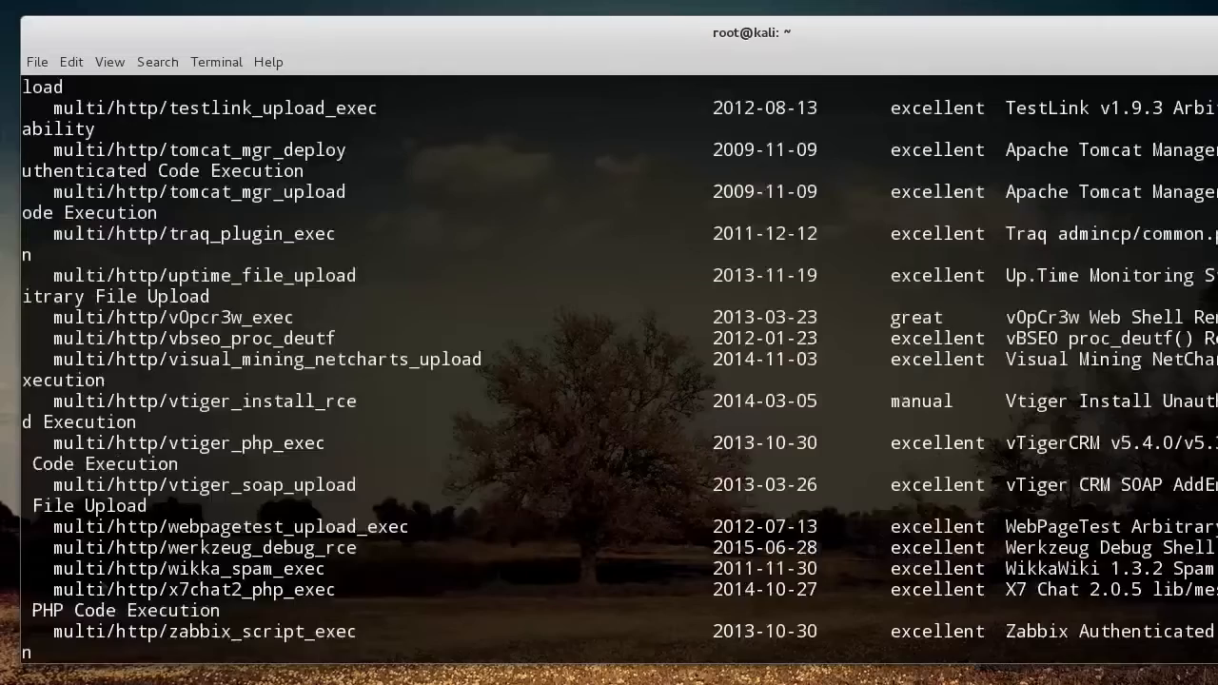
{"action": "scroll", "scroll_direction": "down", "scroll_amount": 3}
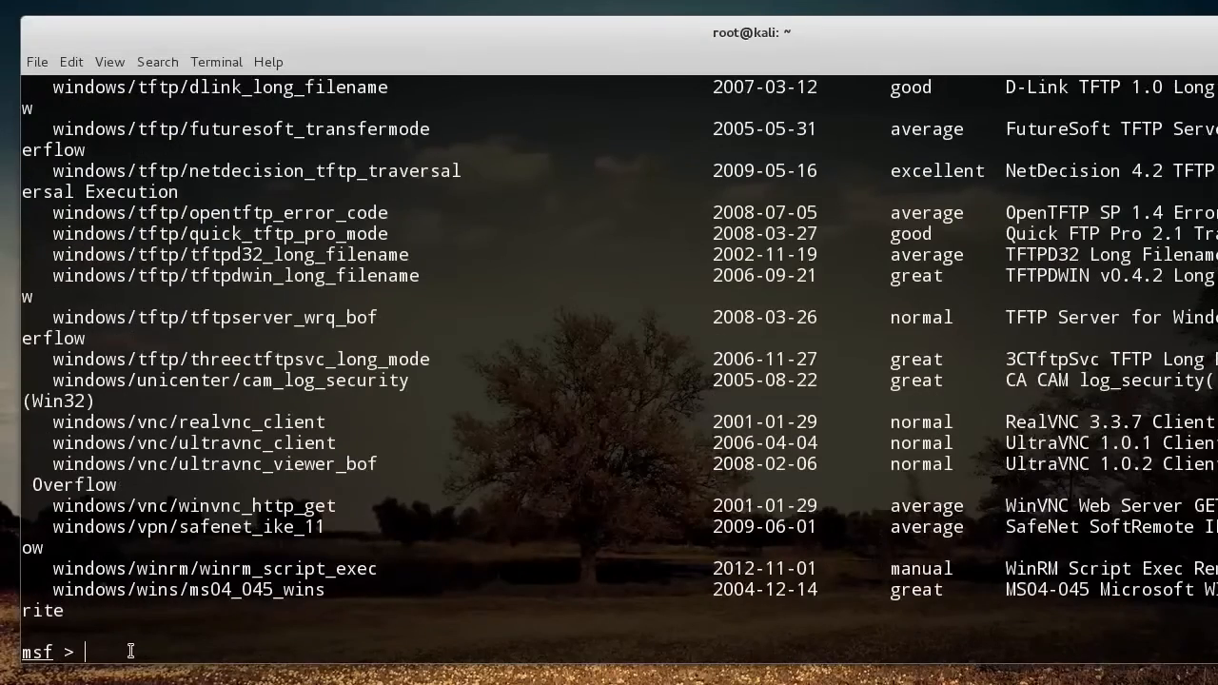
{"action": "type", "text": "clear"}
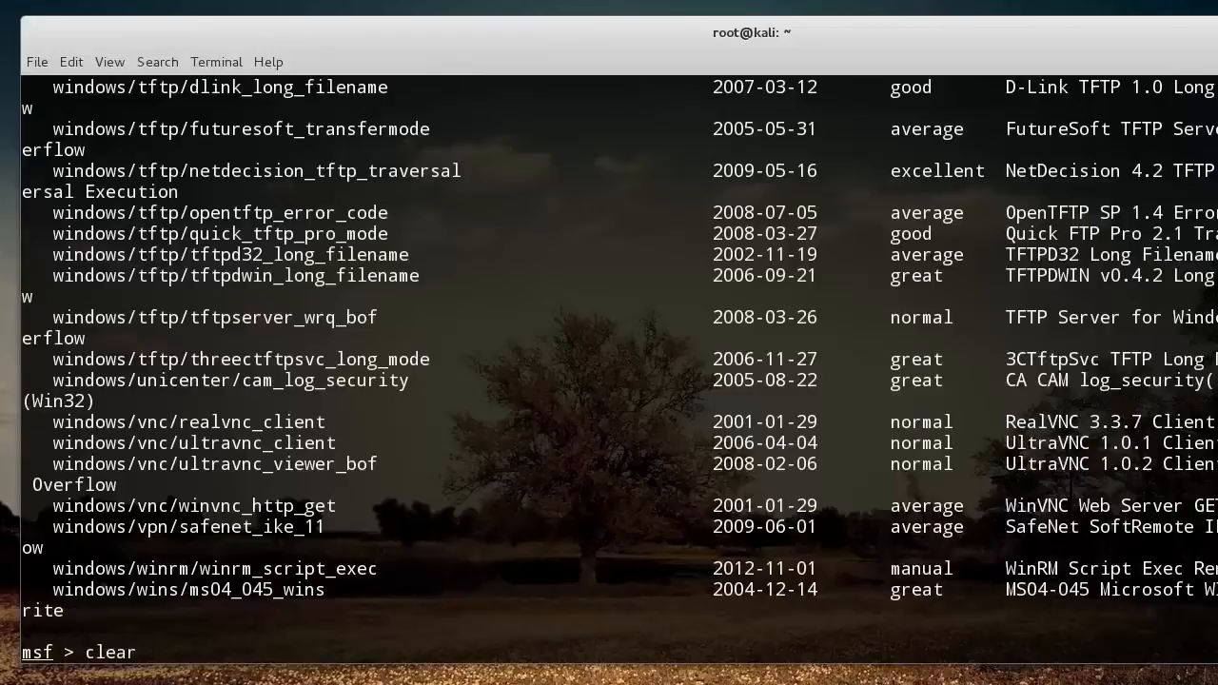
{"action": "key", "text": "Return"}
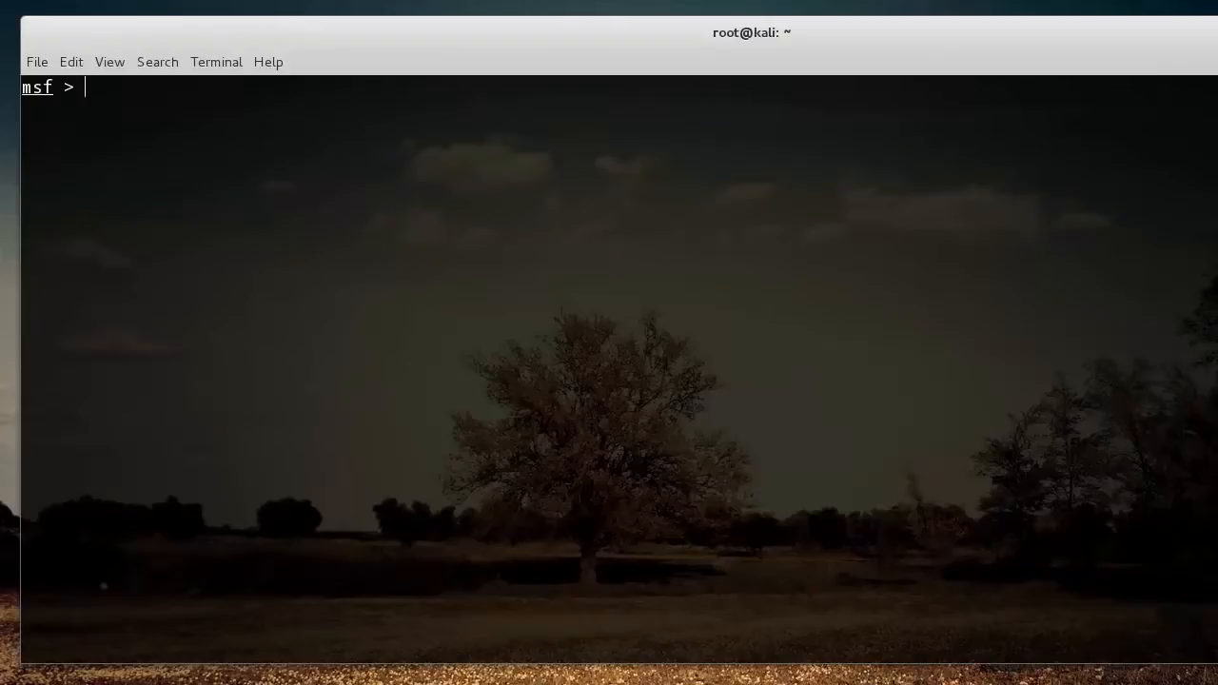
Step: Search for mysql modules and copy the auxiliary/scanner/mysql/mysql_login path from the results
{"action": "type", "text": "search"}
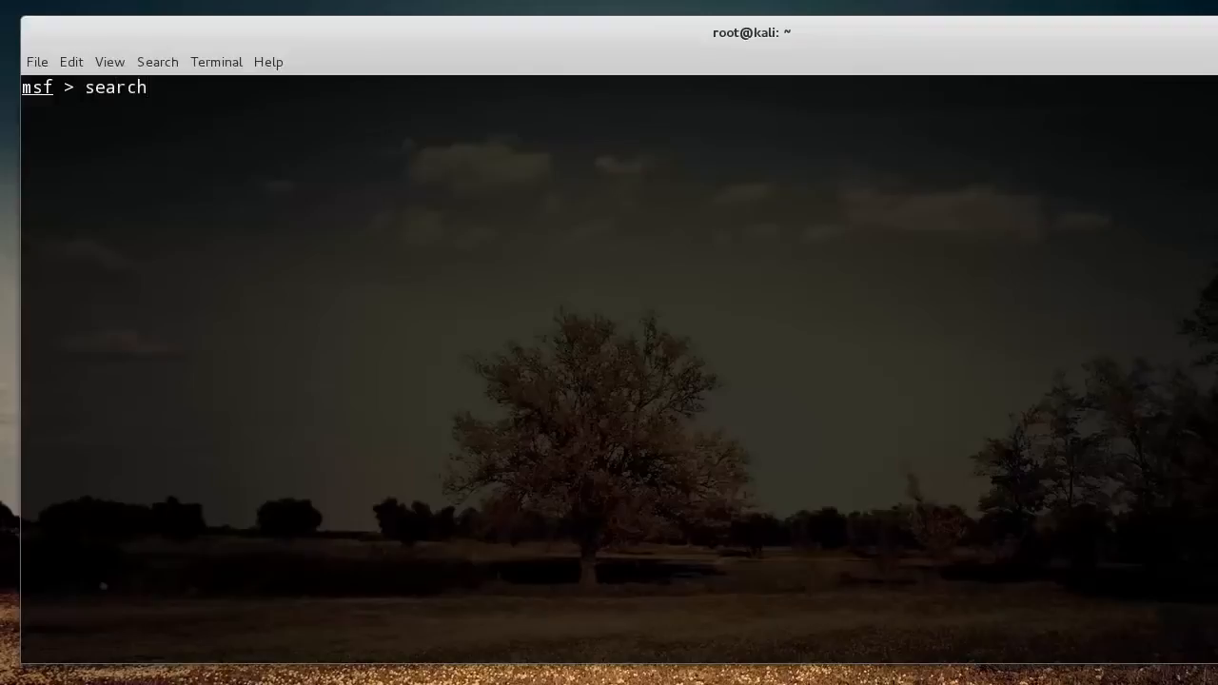
{"action": "type", "text": "mysql"}
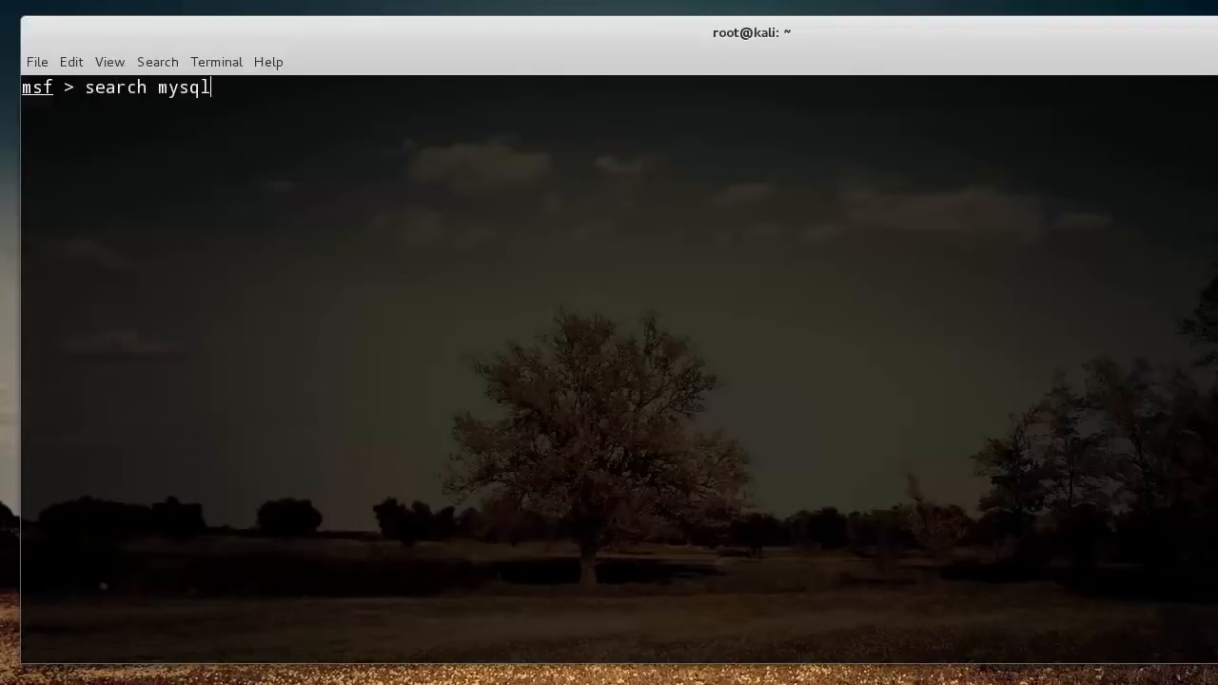
{"action": "key", "text": "Return"}
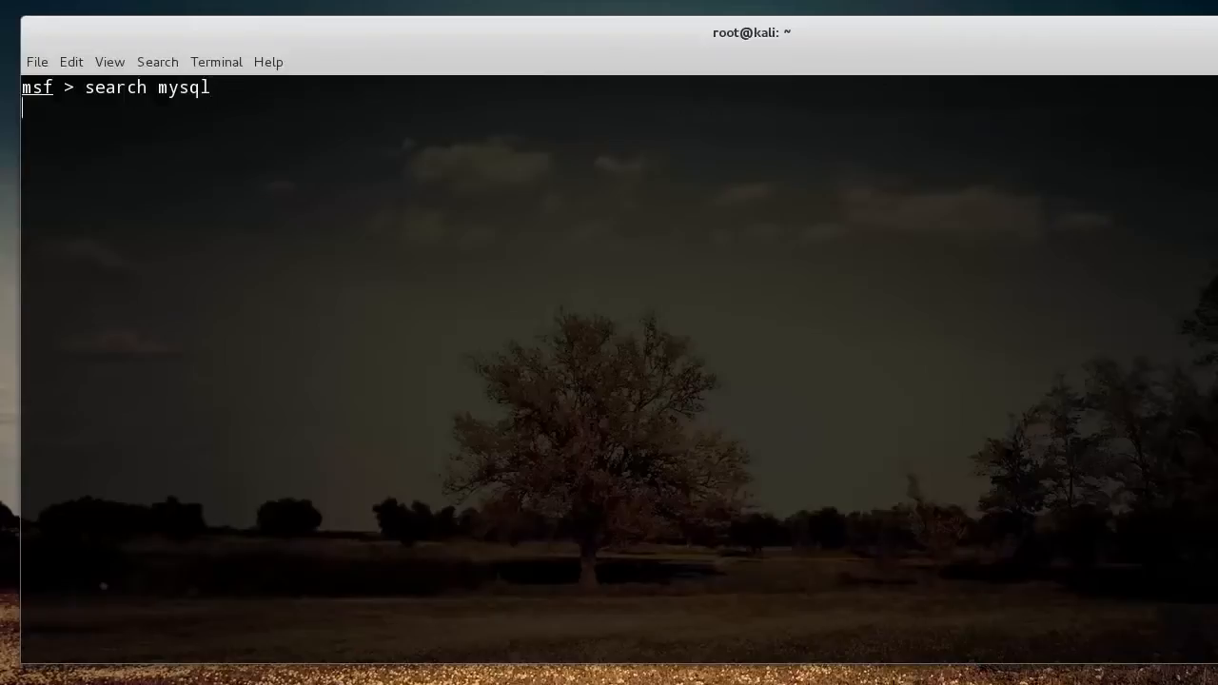
{"action": "key", "text": "Return"}
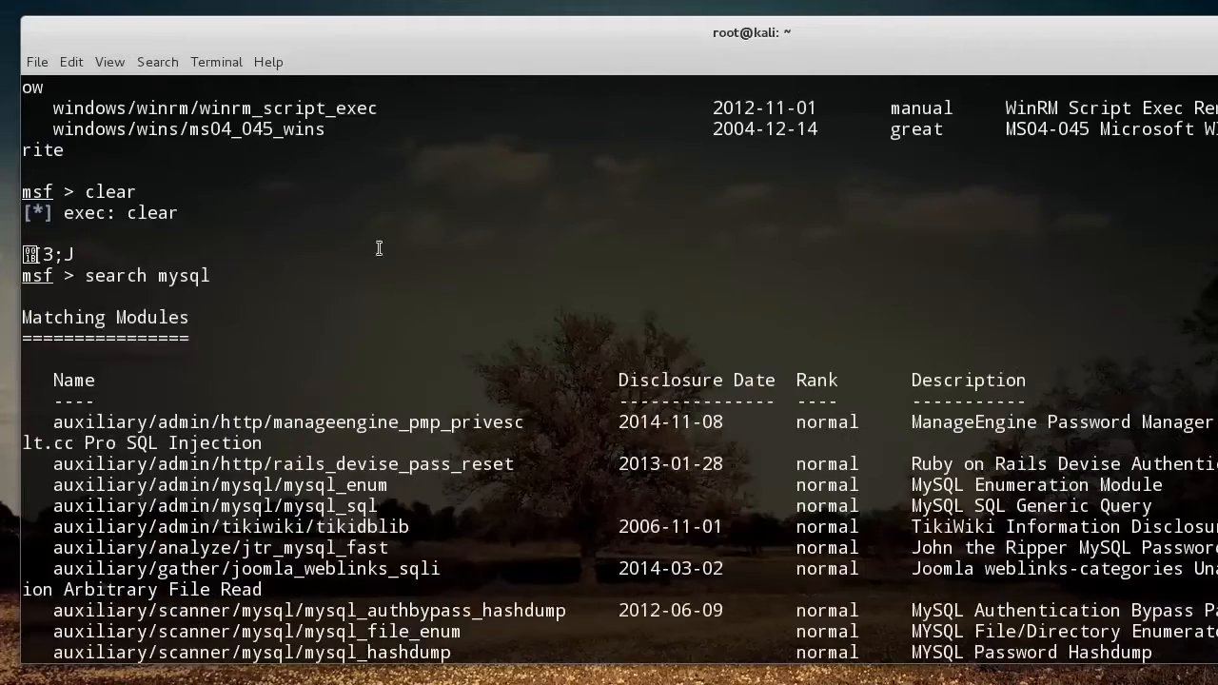
{"action": "scroll", "scroll_direction": "down", "scroll_amount": 3}
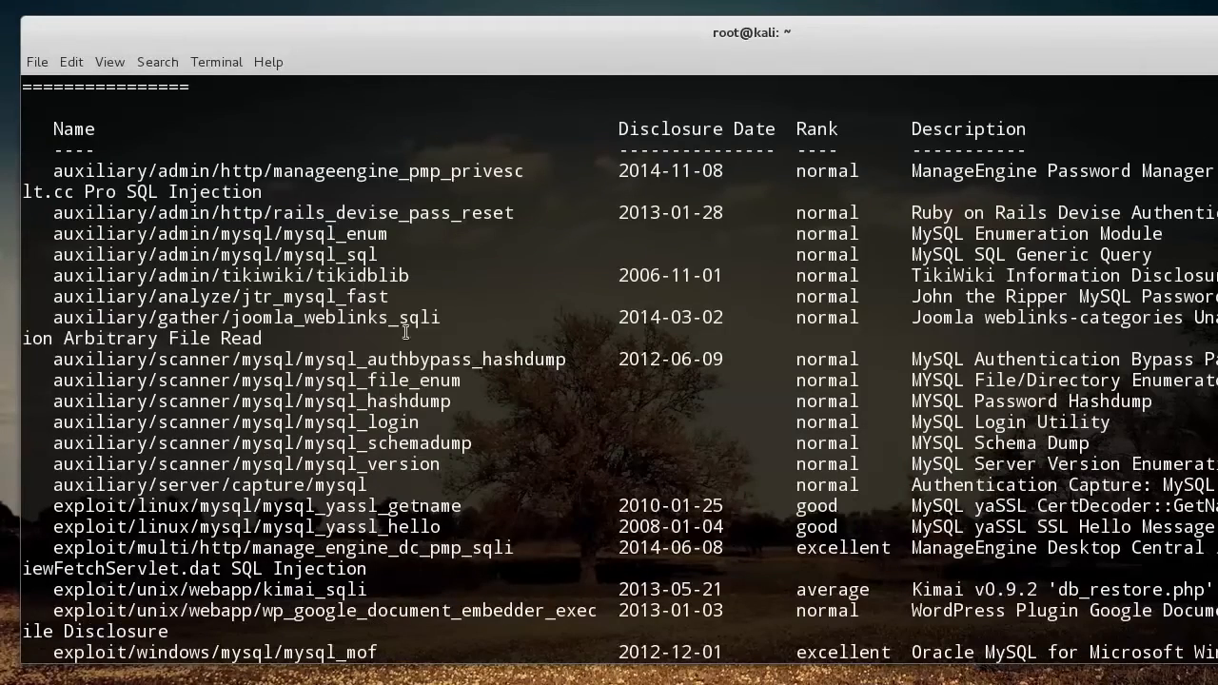
{"action": "mouse_move", "coordinate": [559, 341]}
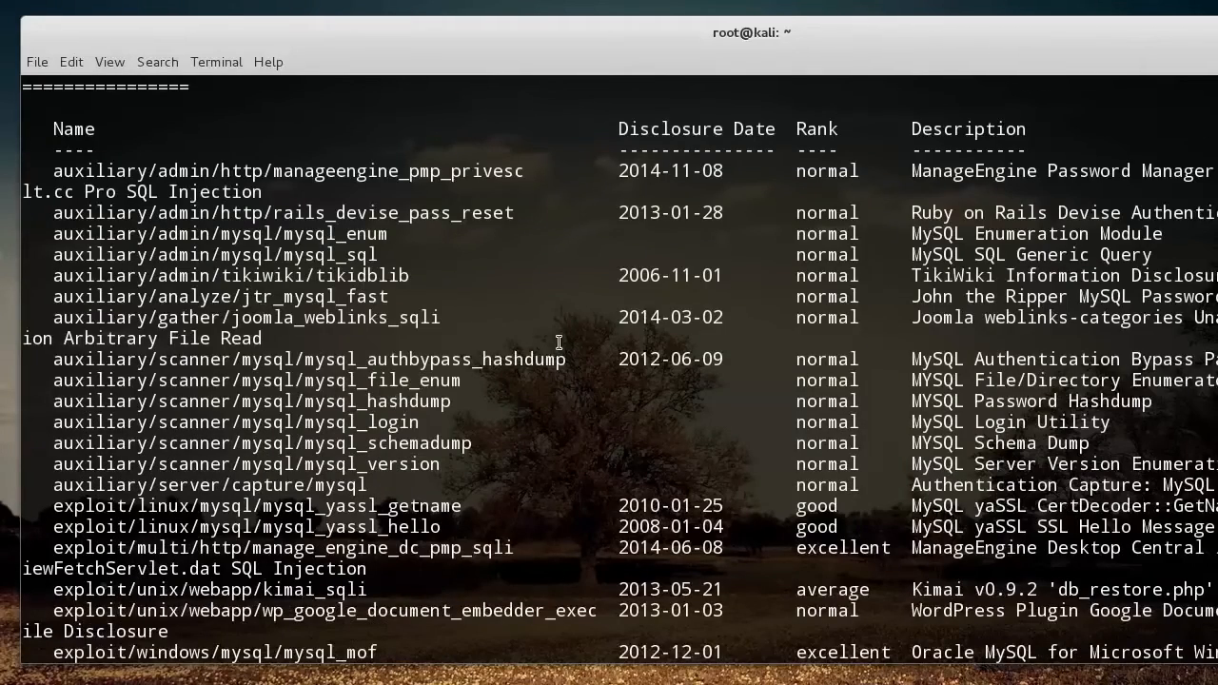
{"action": "mouse_move", "coordinate": [148, 193]}
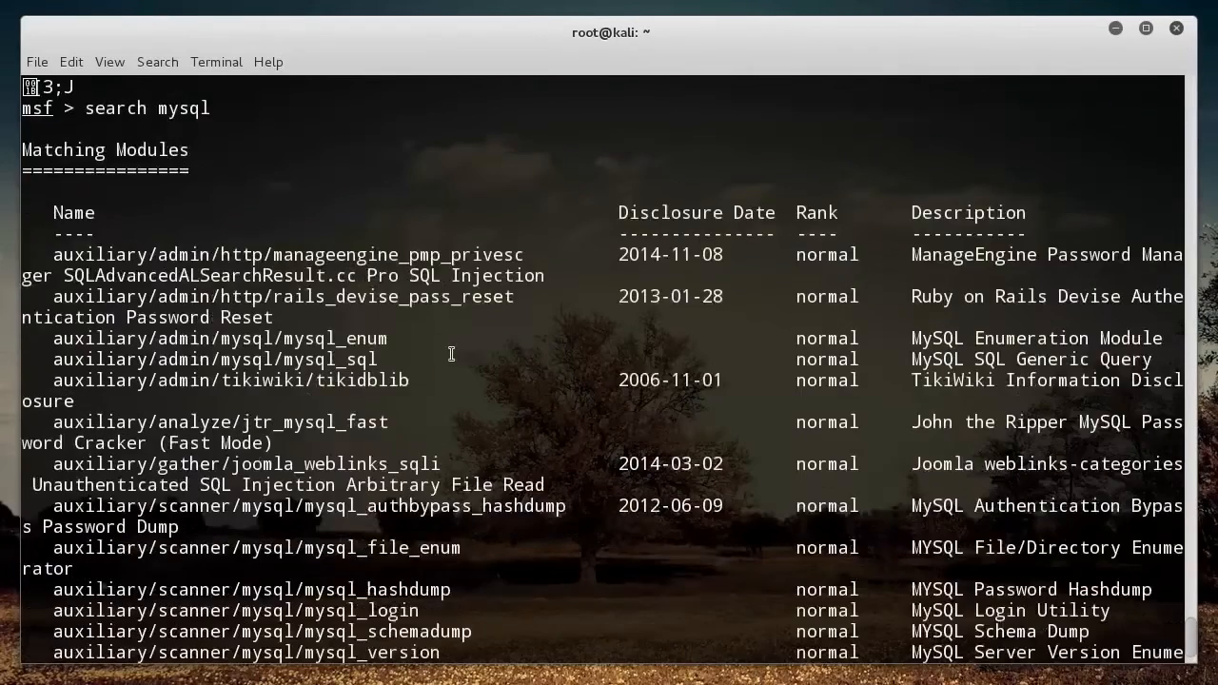
{"action": "scroll", "scroll_direction": "down", "scroll_amount": 3}
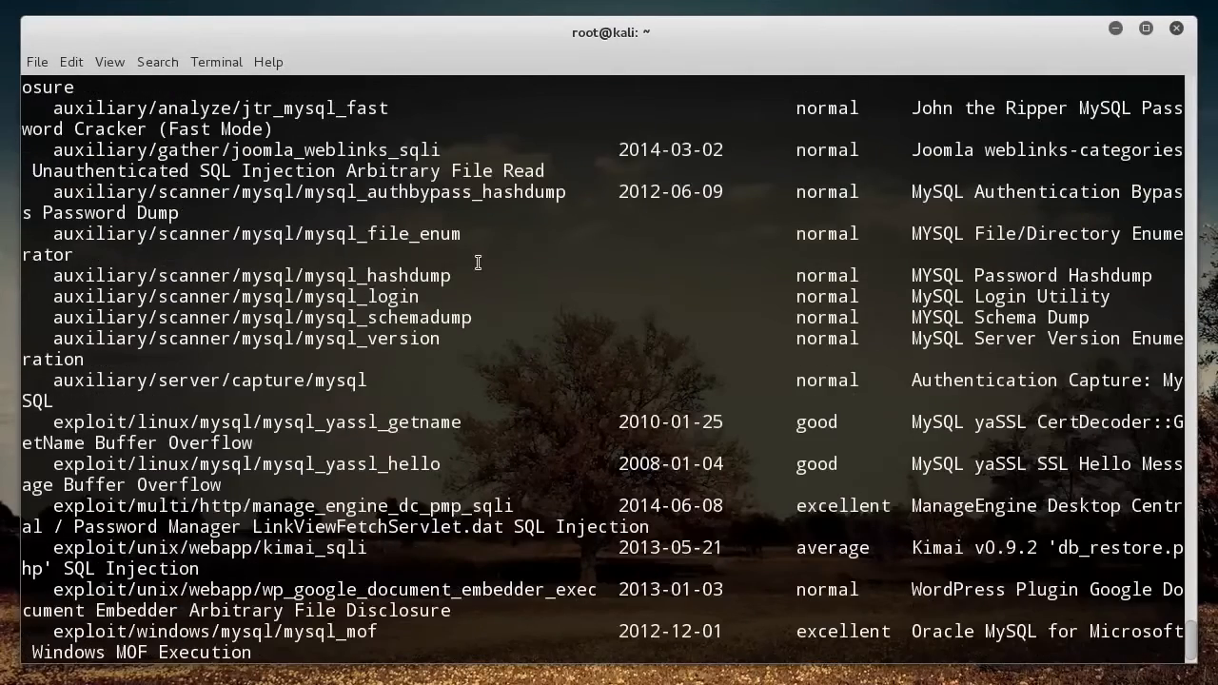
{"action": "mouse_move", "coordinate": [510, 397]}
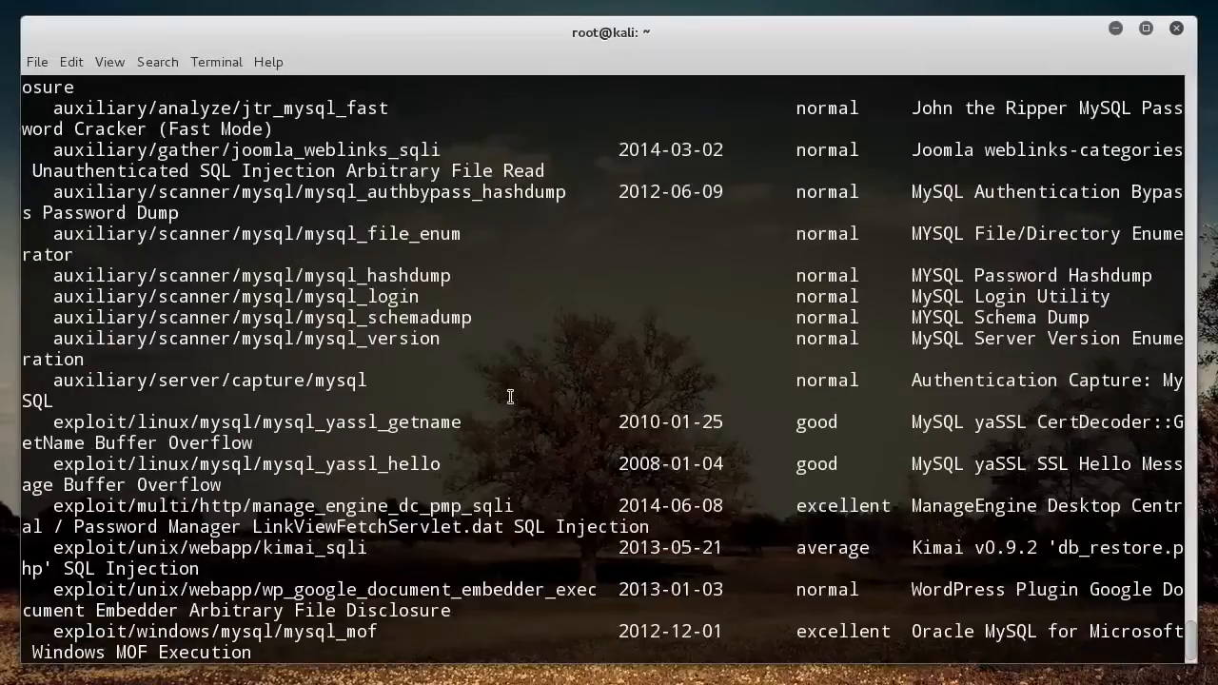
{"action": "scroll", "scroll_direction": "up", "scroll_amount": 3}
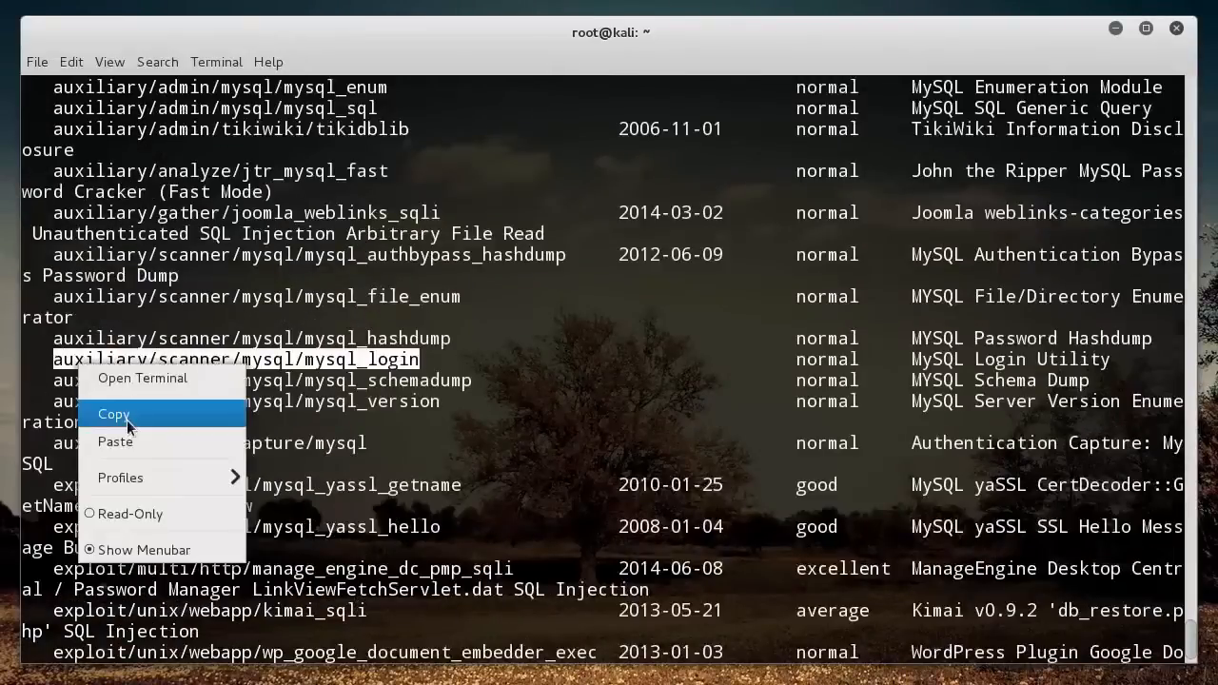
{"action": "left_click", "coordinate": [114, 415]}
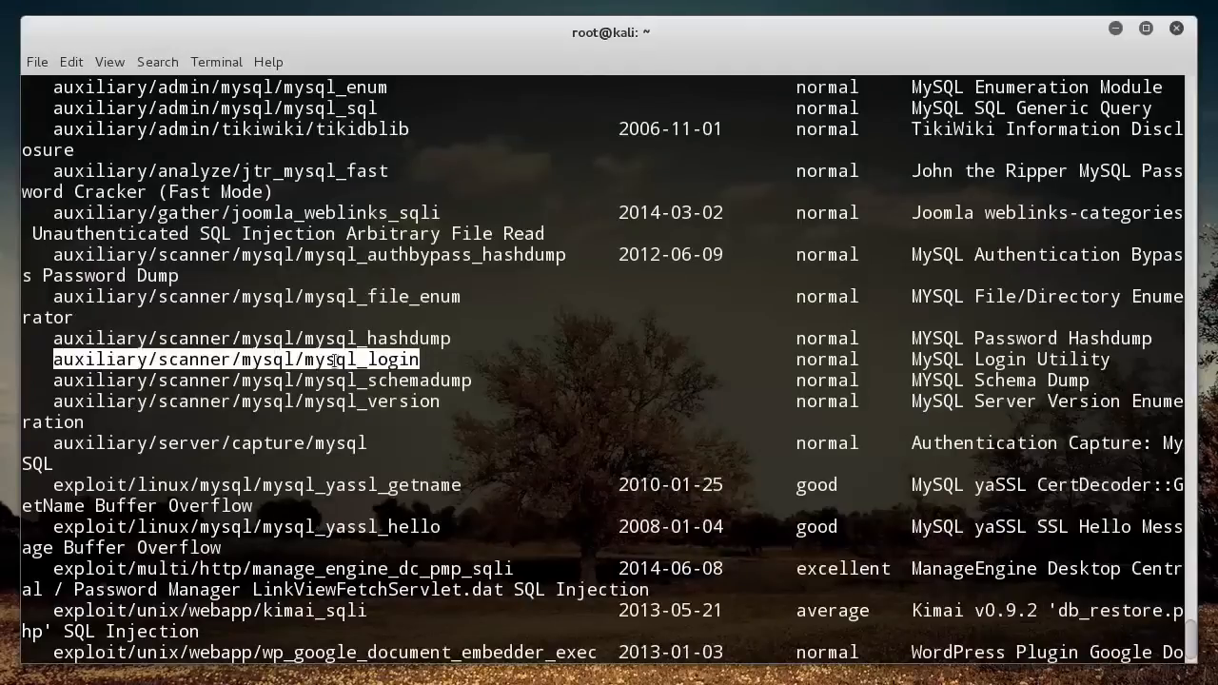
{"action": "mouse_move", "coordinate": [921, 354]}
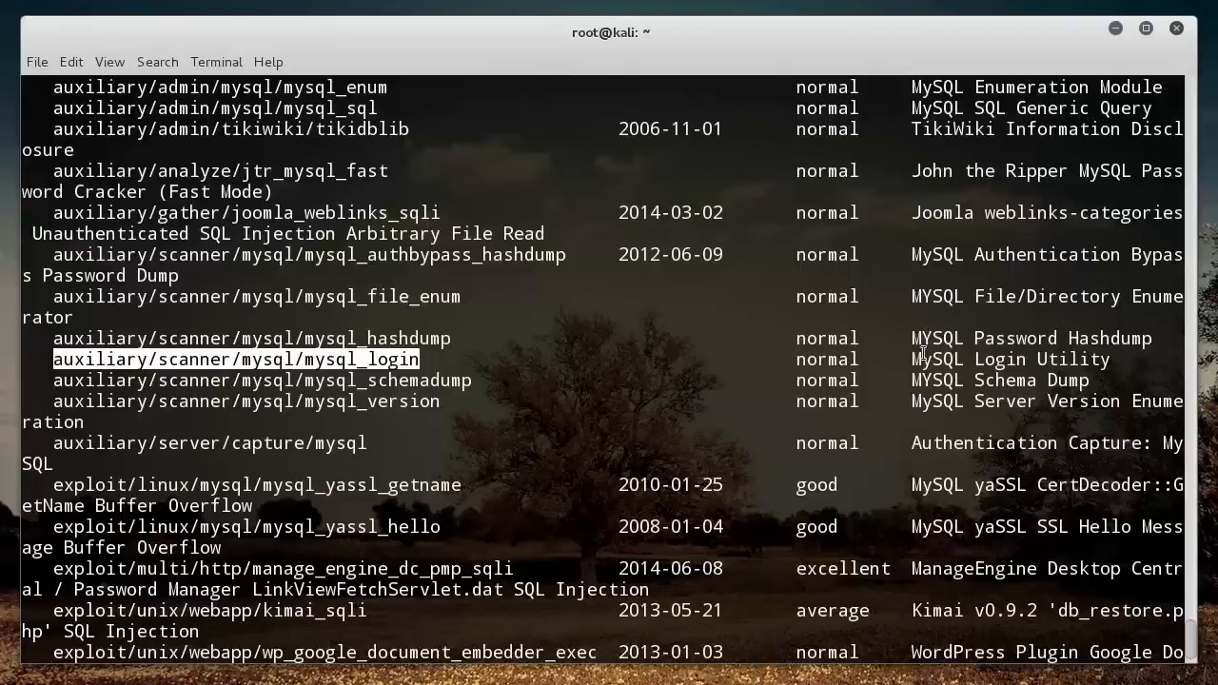
{"action": "scroll", "scroll_direction": "down", "scroll_amount": 3}
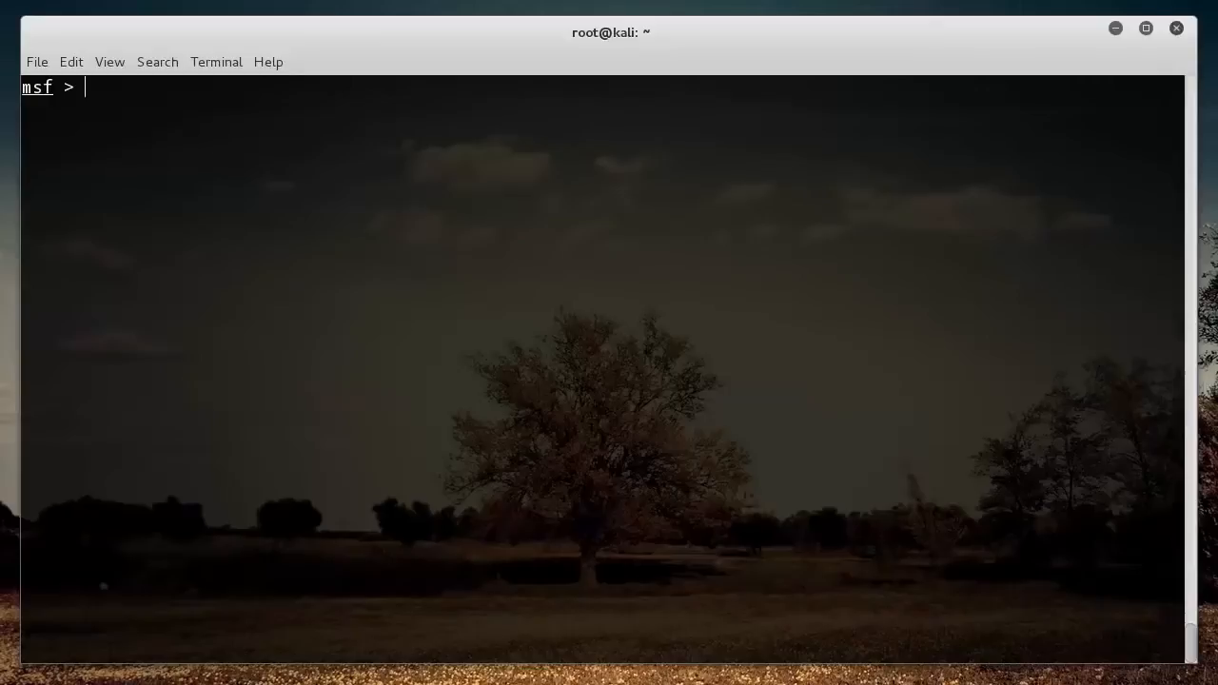
{"action": "type", "text": "info"}
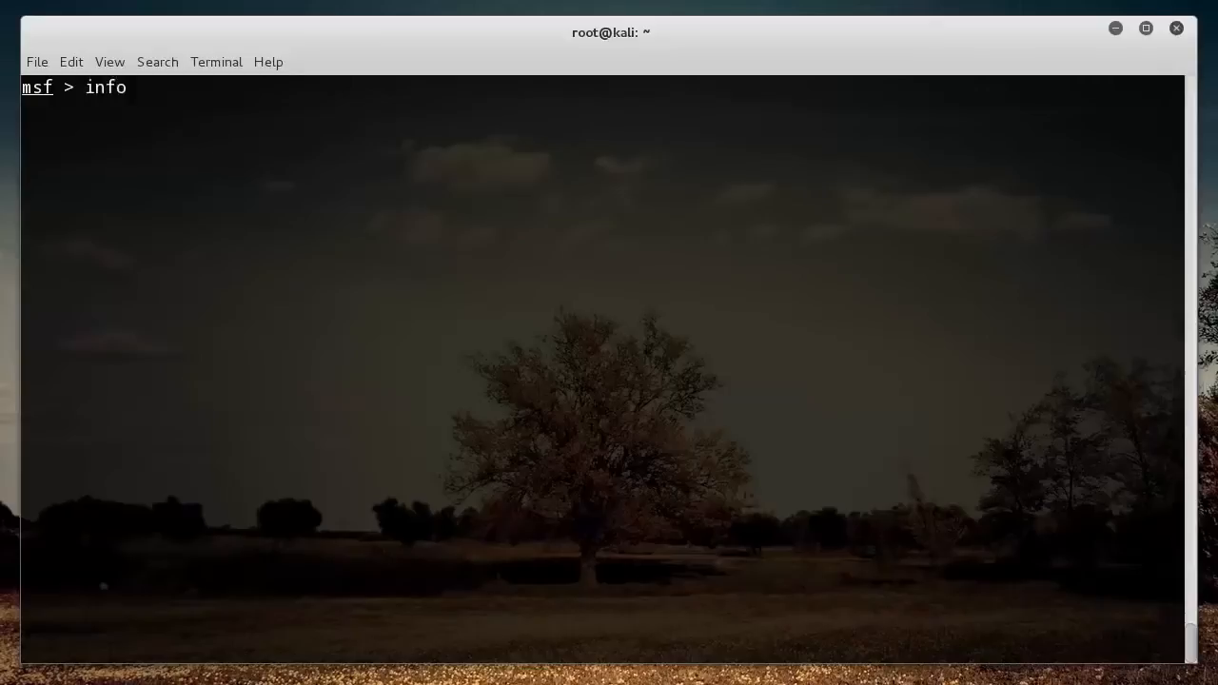
{"action": "type", "text": "auxiliary/scanner/mysql/mysql_login"}
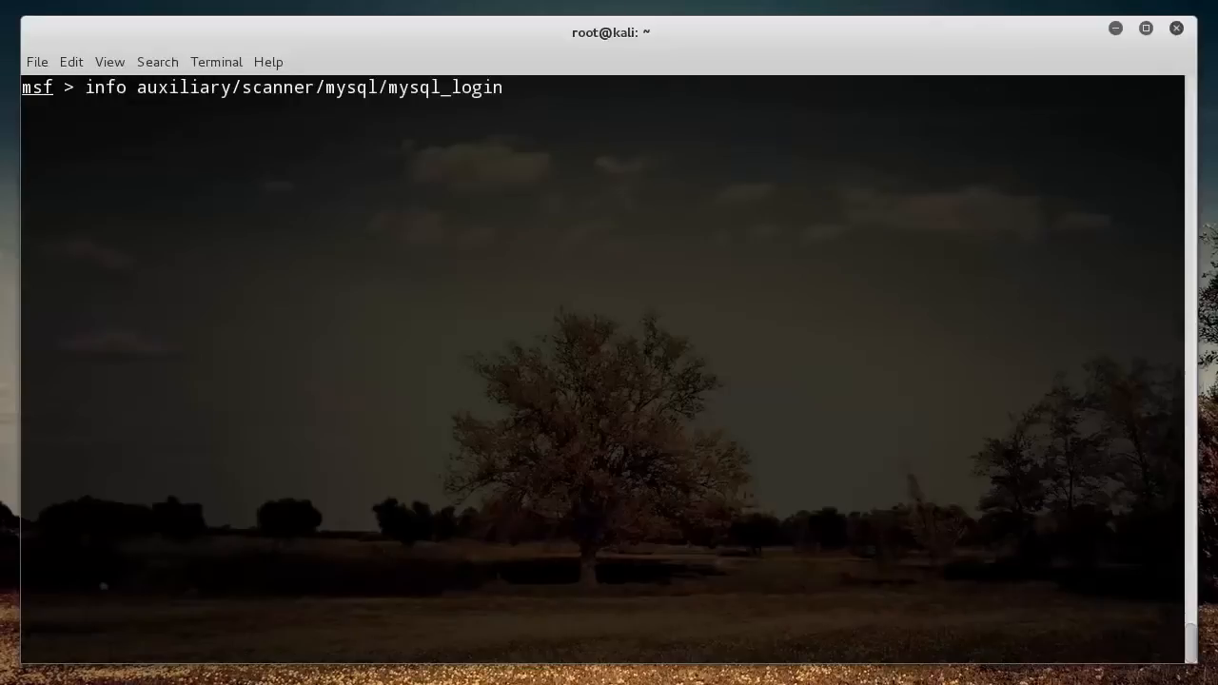
{"action": "key", "text": "Return"}
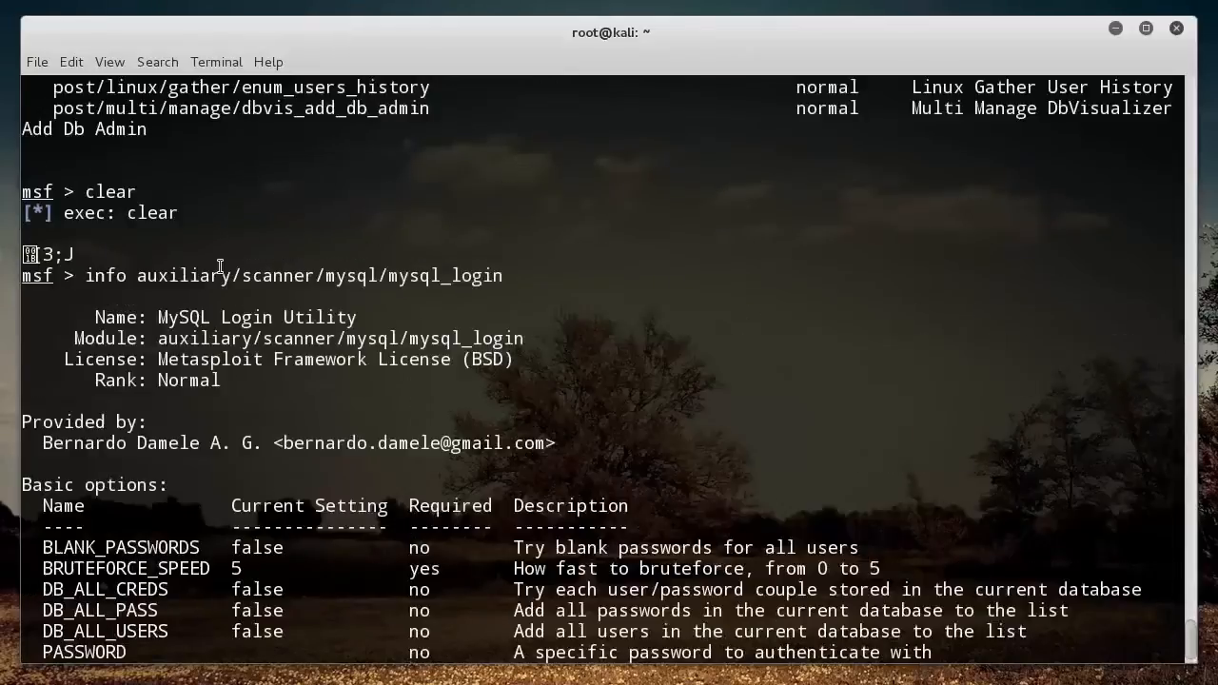
{"action": "scroll", "scroll_direction": "down", "scroll_amount": 3}
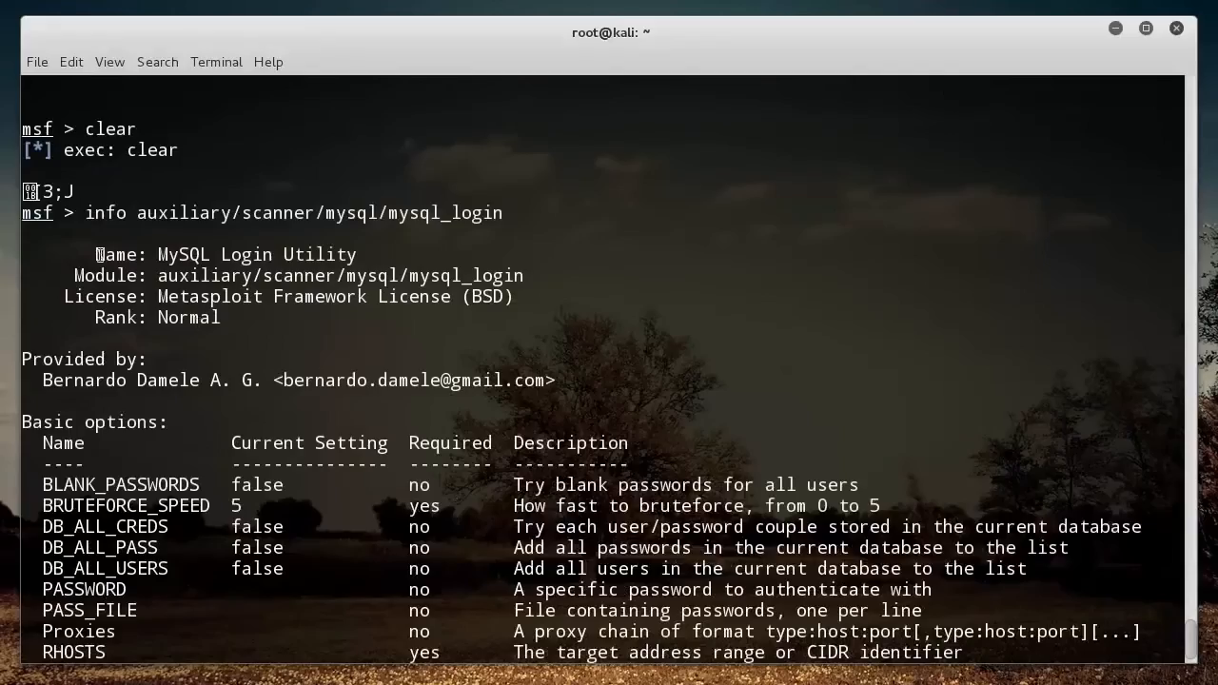
{"action": "scroll", "scroll_direction": "down", "scroll_amount": 3}
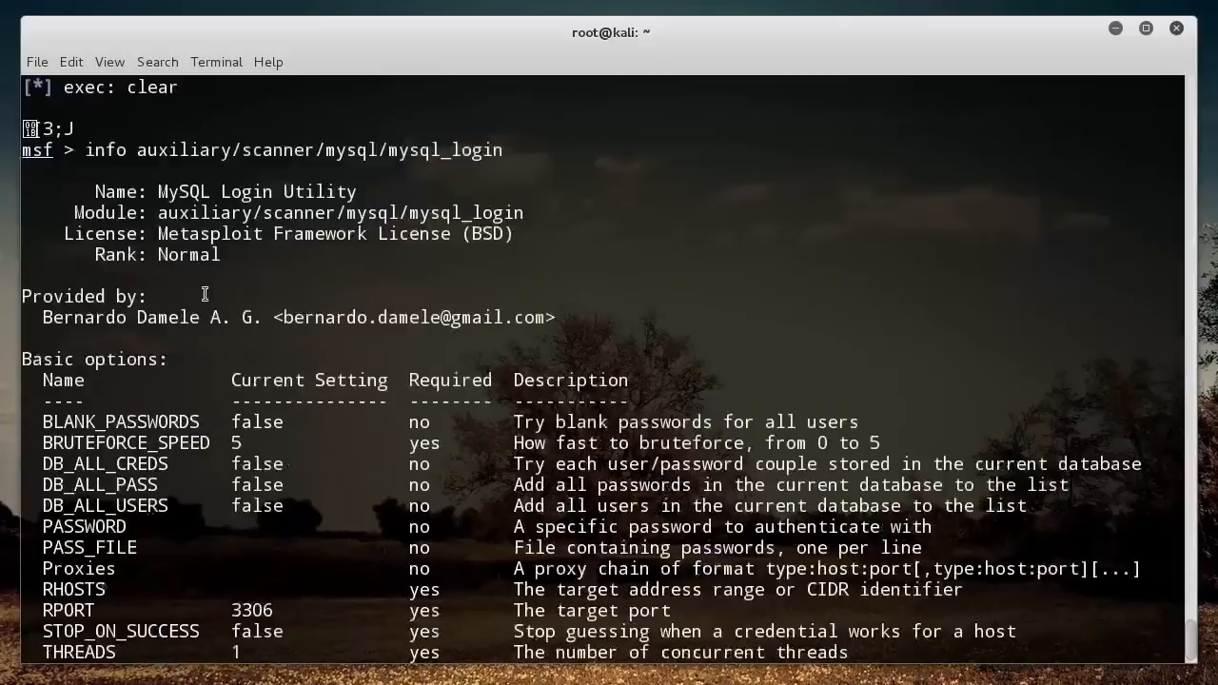
{"action": "scroll", "scroll_direction": "down", "scroll_amount": 3}
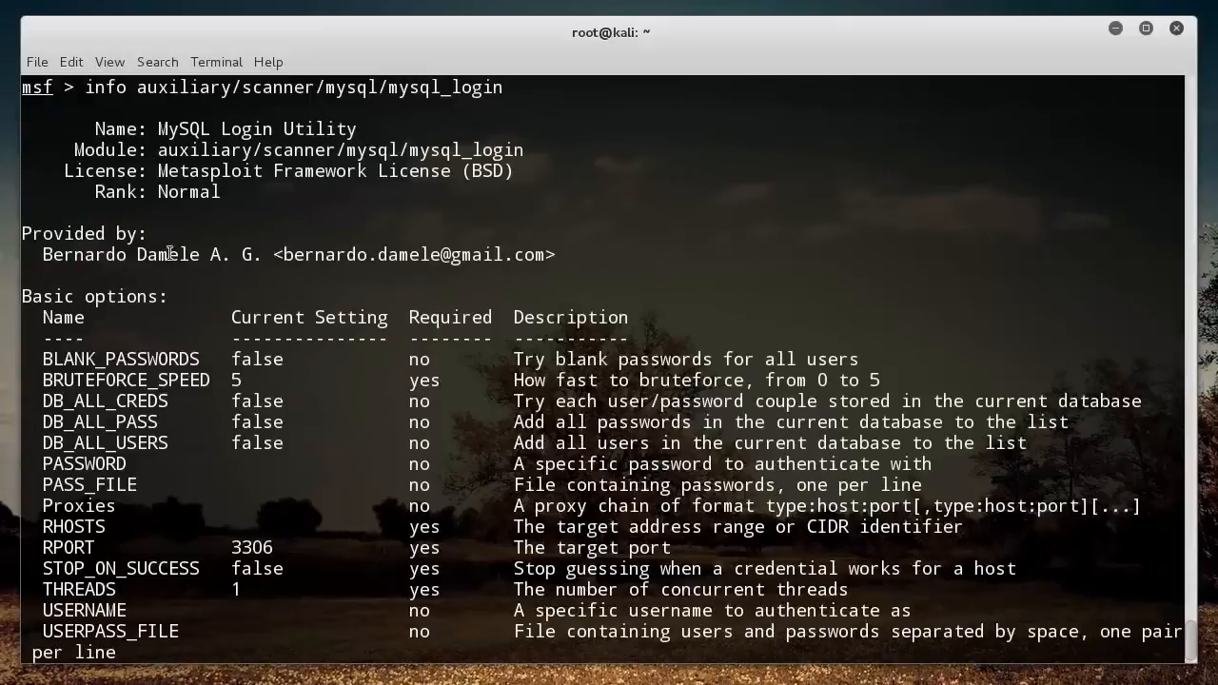
{"action": "scroll", "scroll_direction": "down", "scroll_amount": 3}
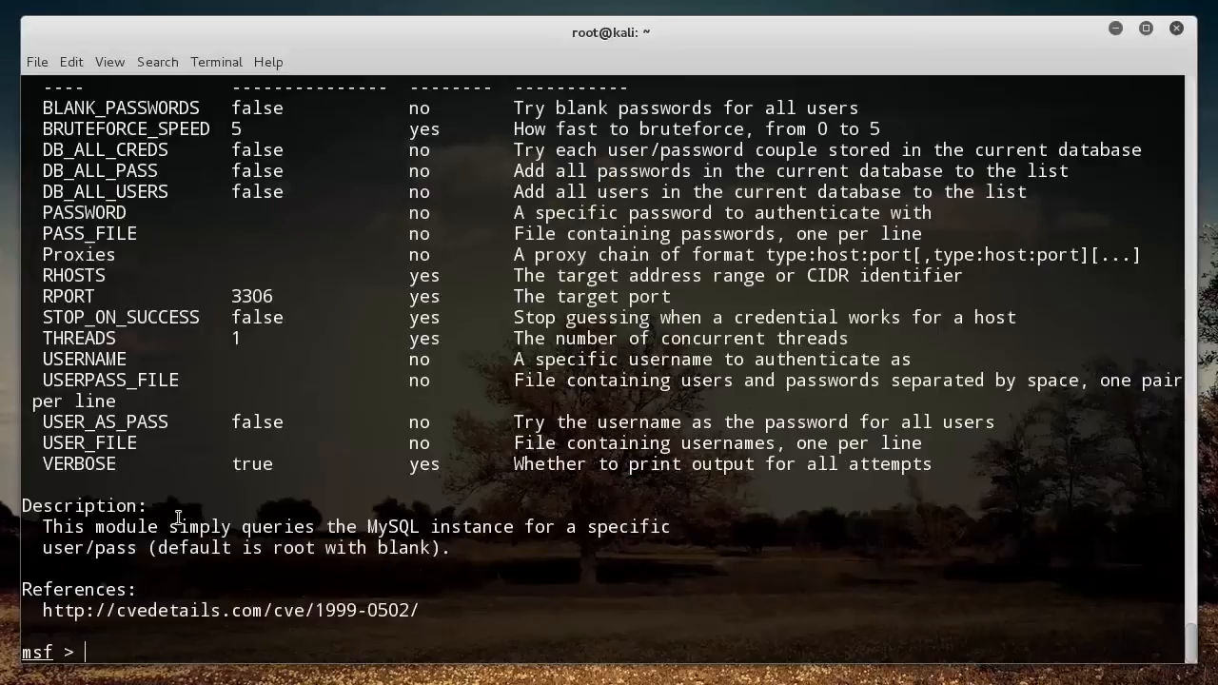
{"action": "mouse_move", "coordinate": [108, 545]}
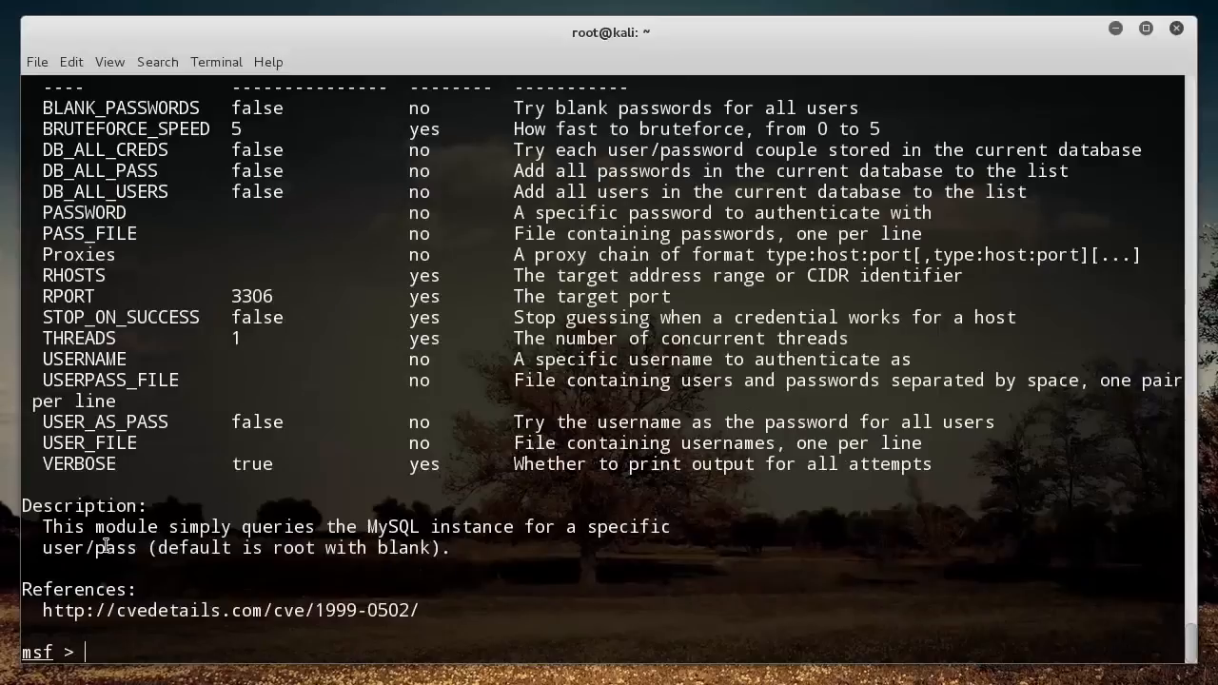
{"action": "mouse_move", "coordinate": [190, 528]}
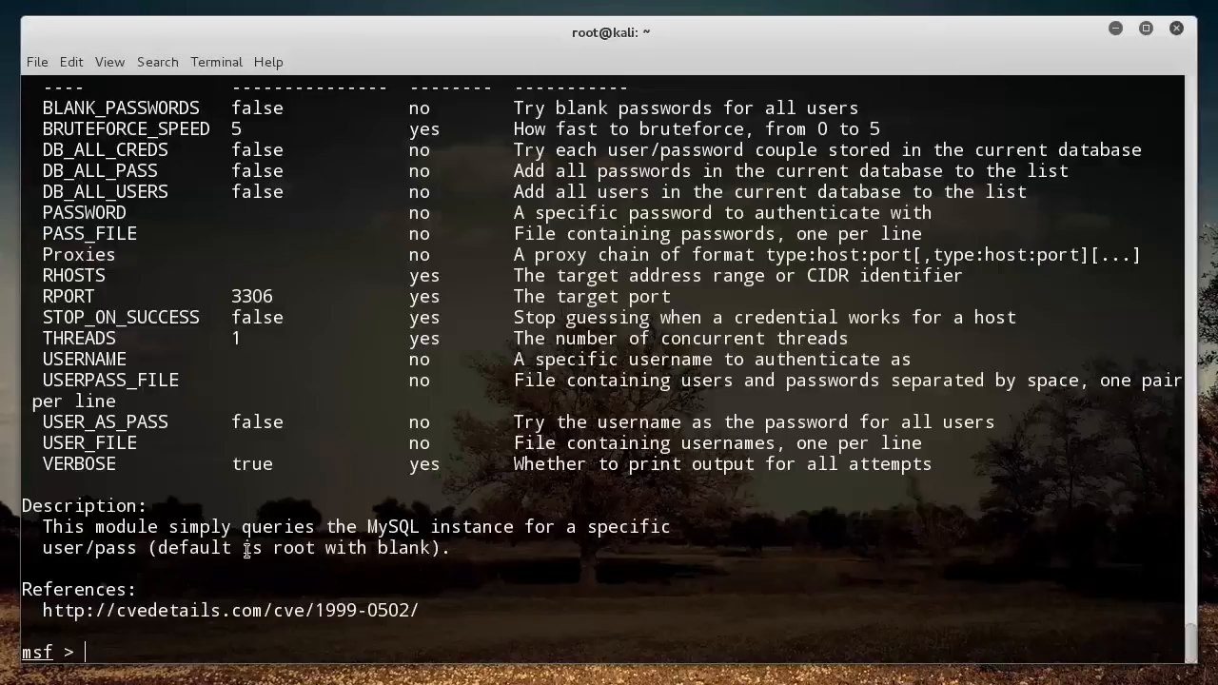
{"action": "mouse_move", "coordinate": [158, 649]}
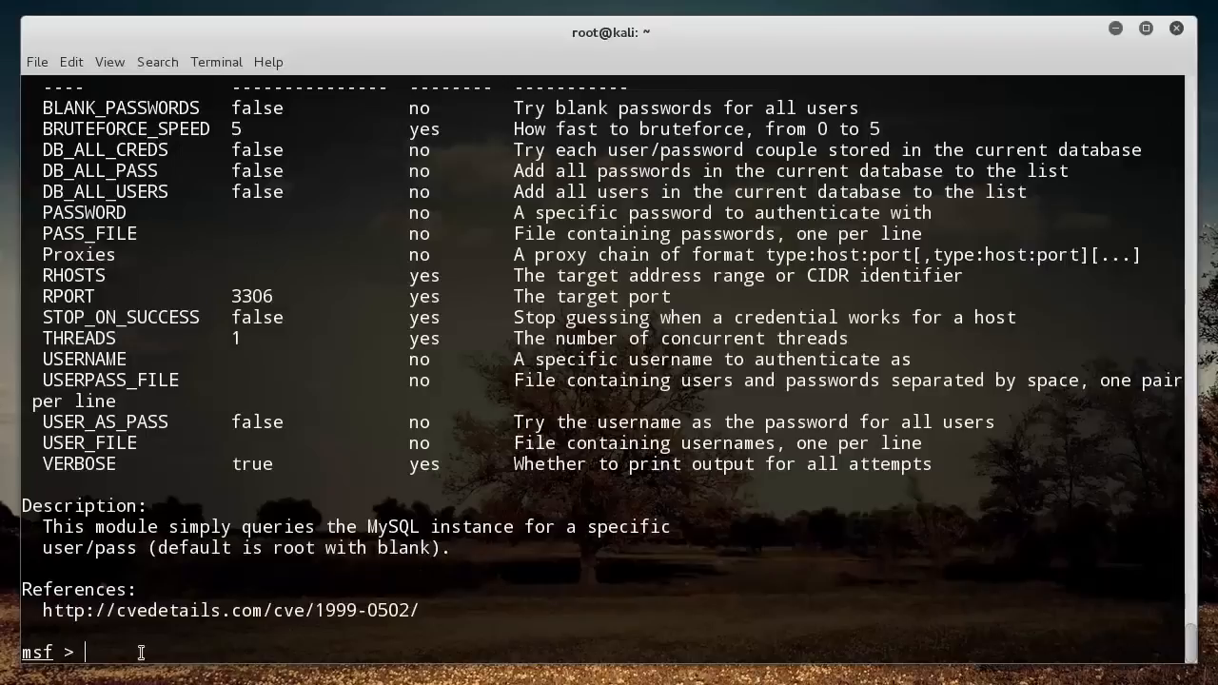
{"action": "type", "text": "clear"}
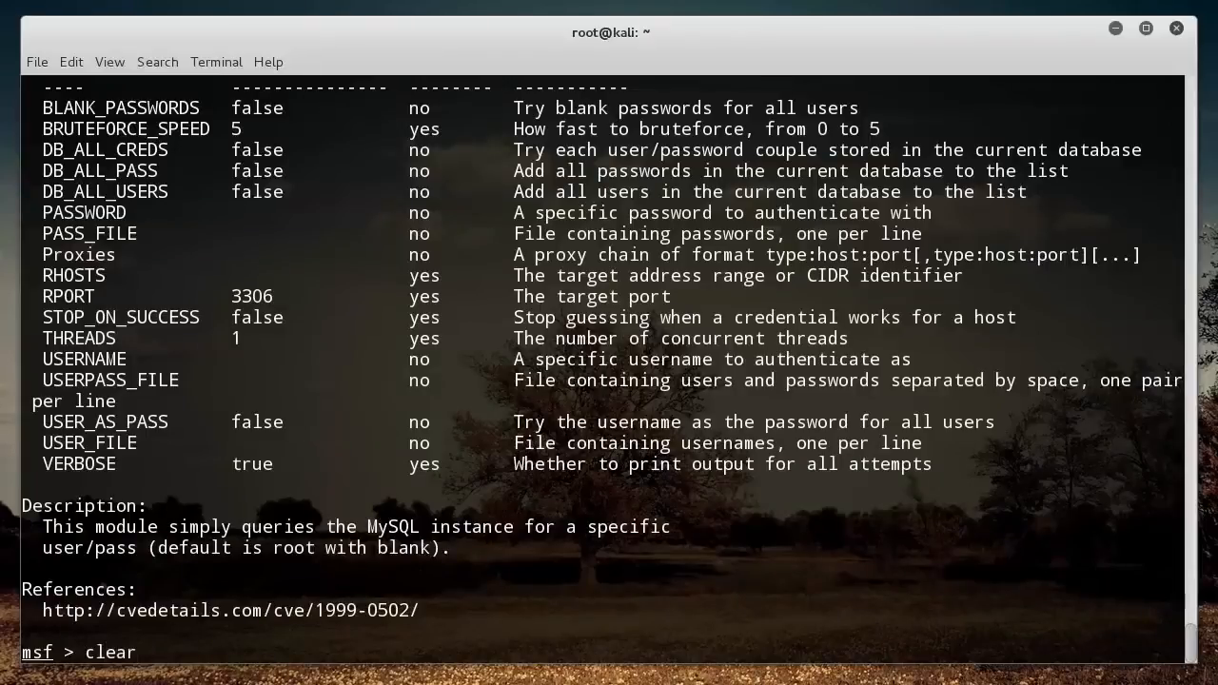
{"action": "key", "text": "Return"}
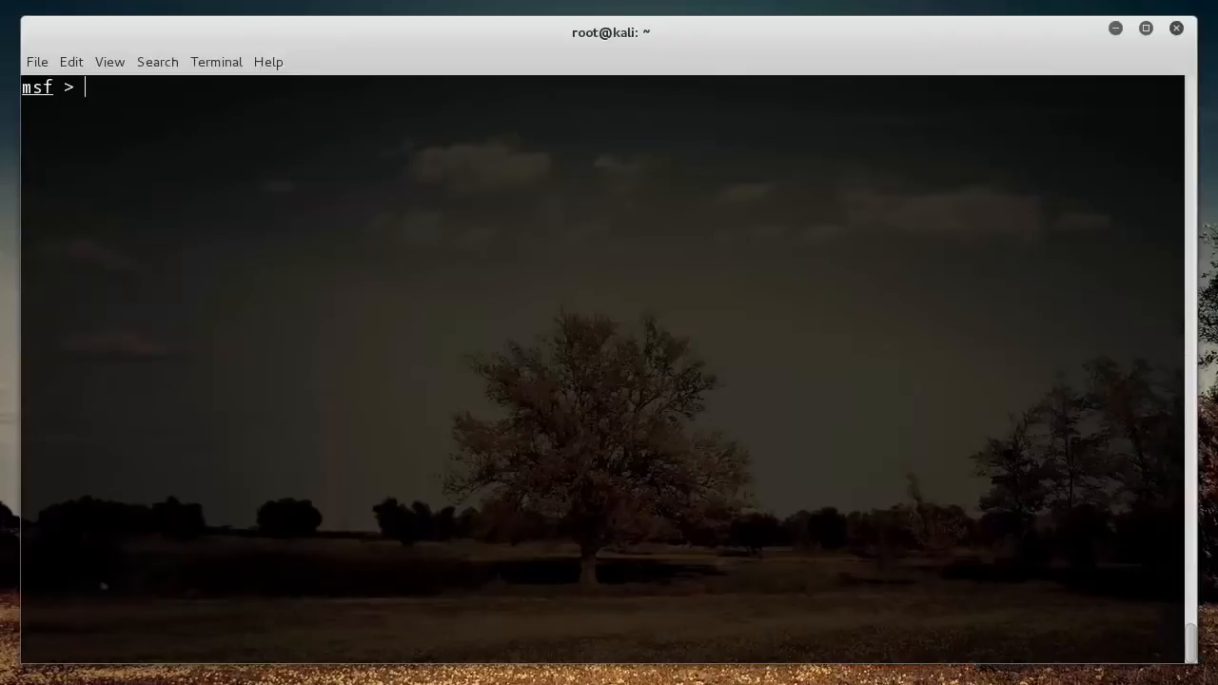
Step: Load the module with 'use auxiliary/scanner/mysql/mysql_login' and clear the console
{"action": "type", "text": "use"}
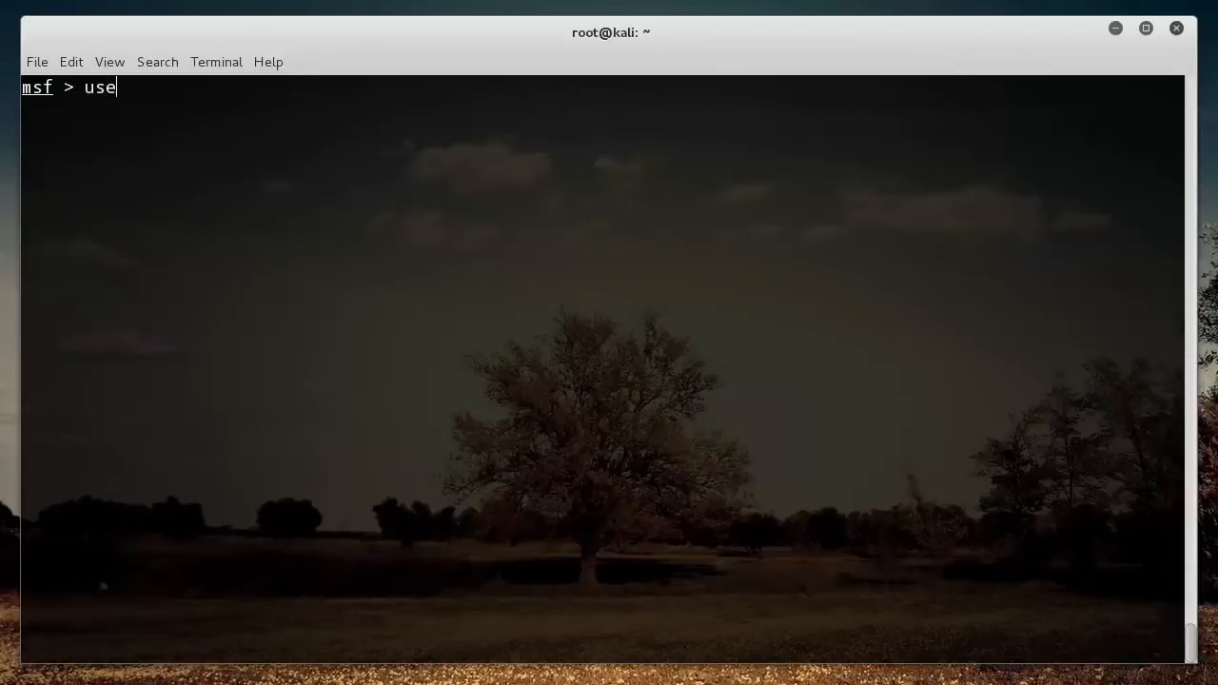
{"action": "type", "text": "auxiliary/scanner/mysql/mysql_login"}
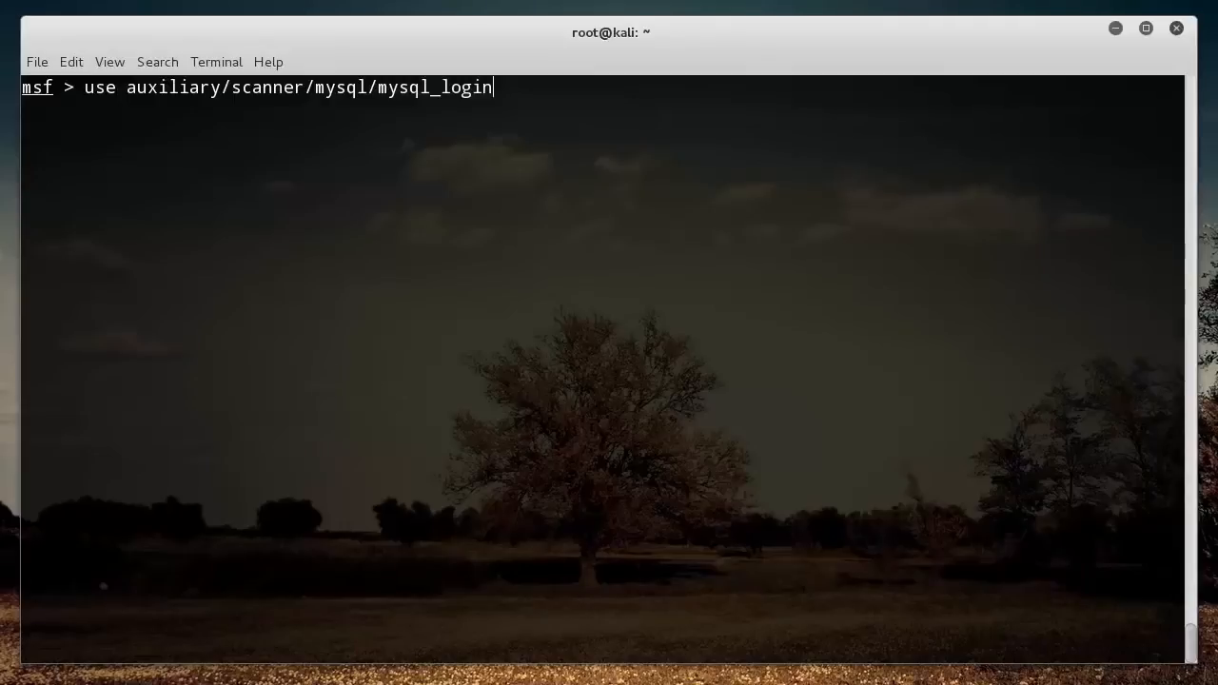
{"action": "key", "text": "Return"}
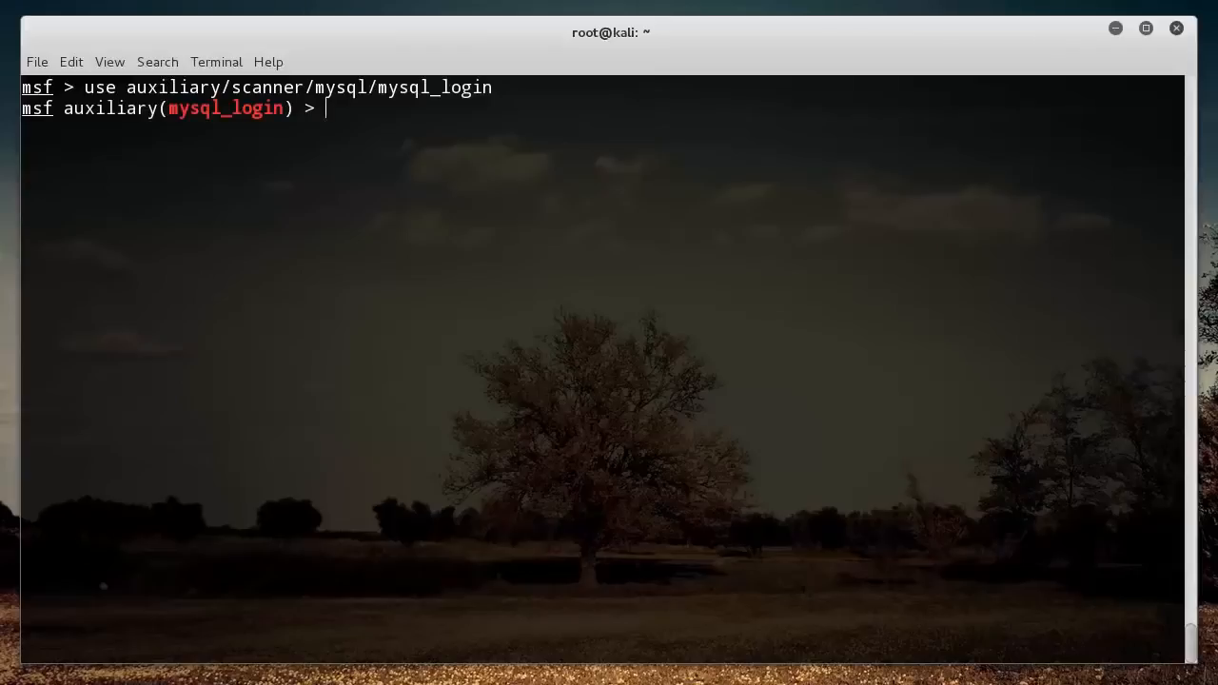
{"action": "key", "text": "Return"}
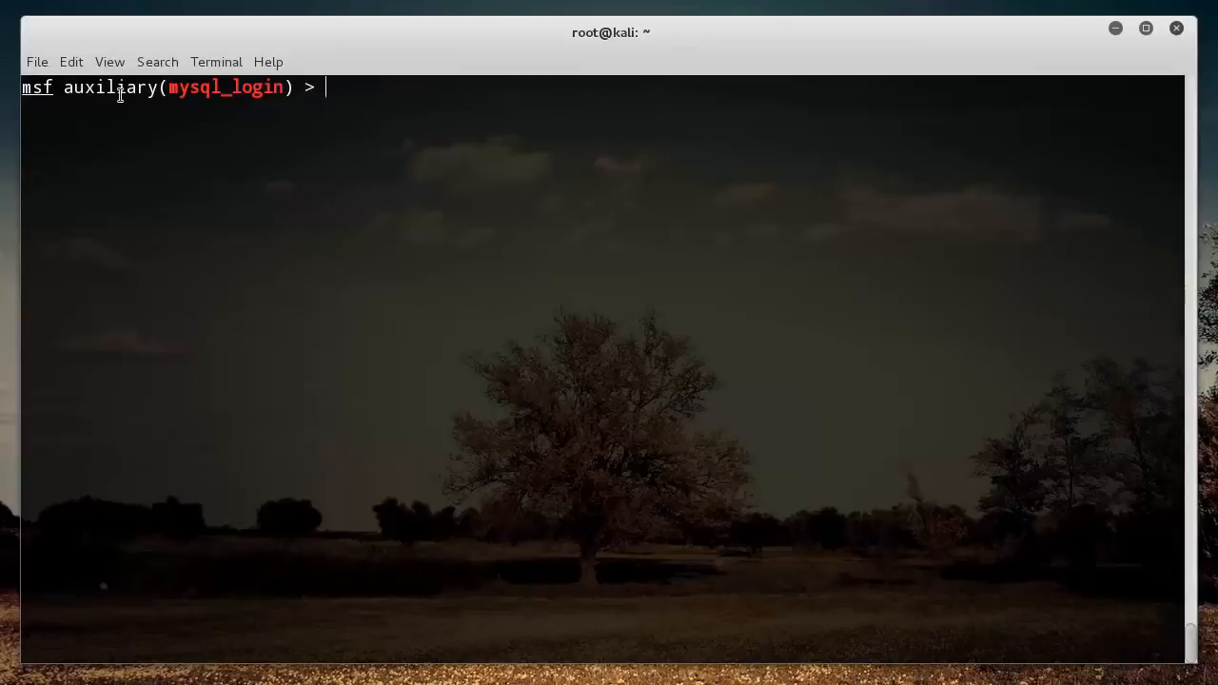
{"action": "mouse_move", "coordinate": [520, 348]}
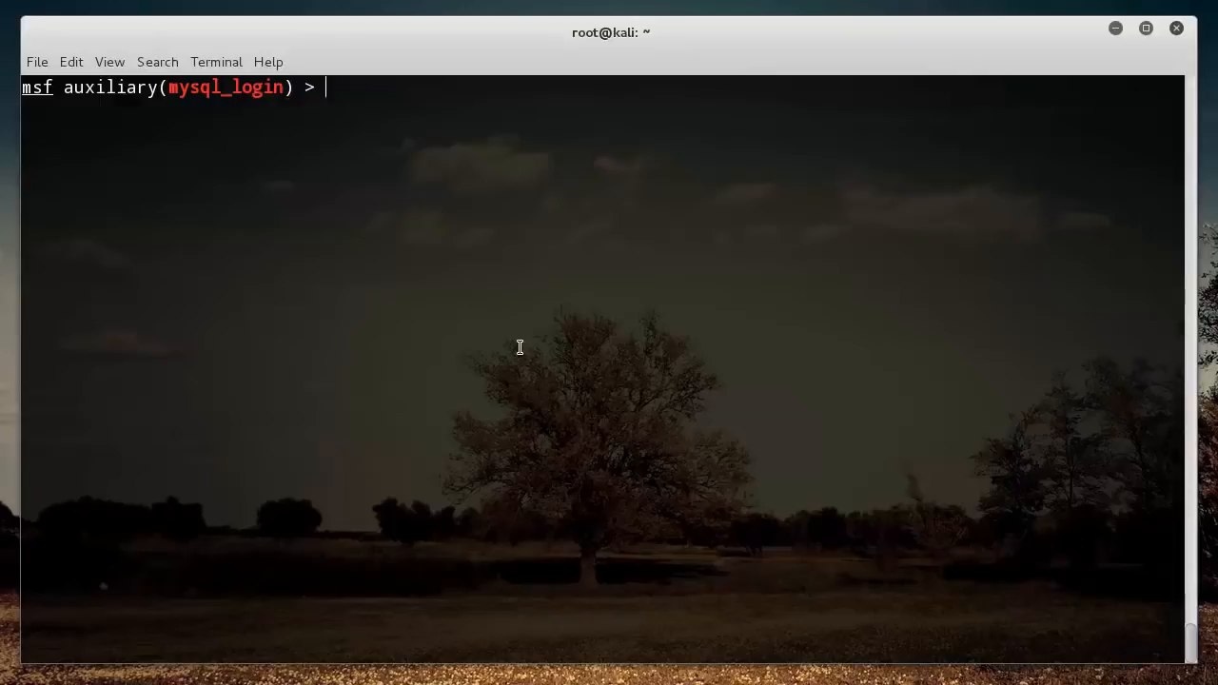
Step: Leave the mysql_login module with 'back' and clear the console to a bare msf prompt
{"action": "type", "text": "back"}
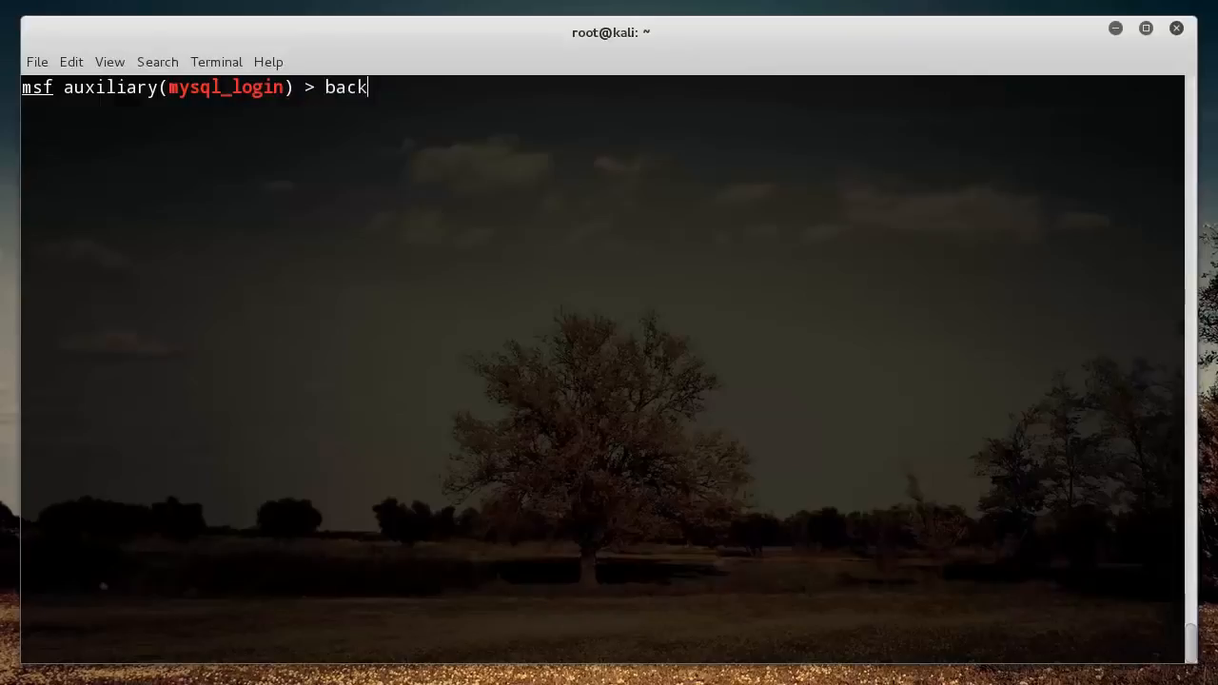
{"action": "key", "text": "Return"}
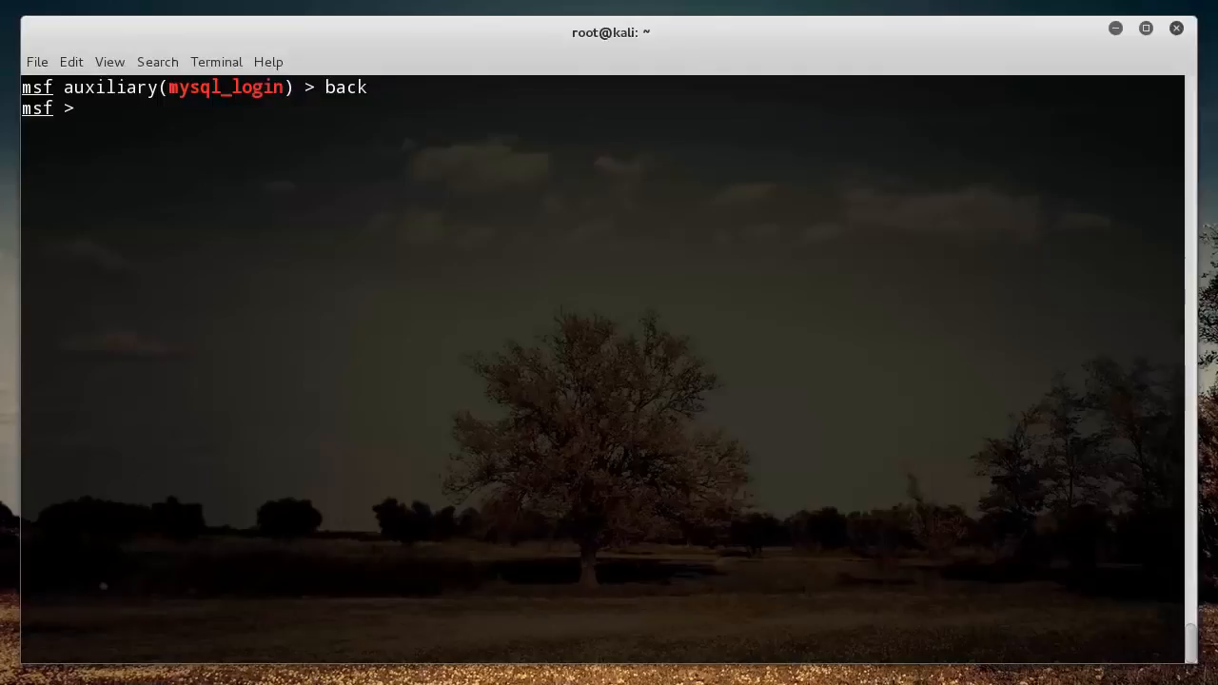
{"action": "type", "text": "clear"}
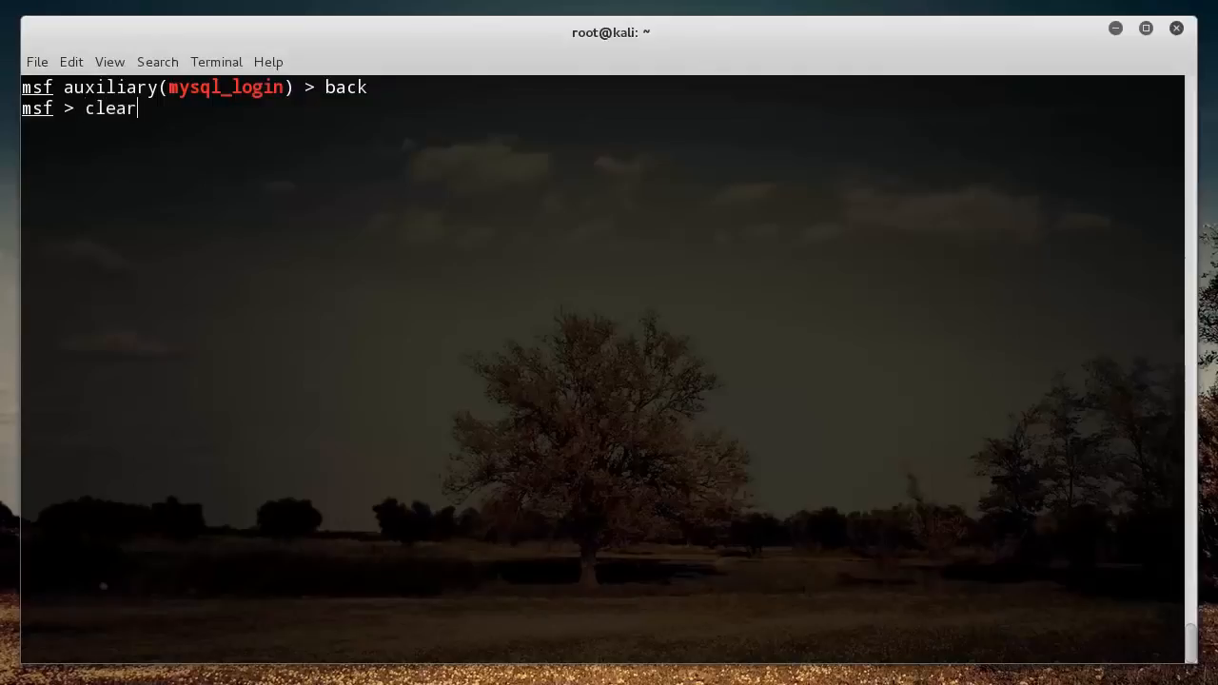
{"action": "key", "text": "Return"}
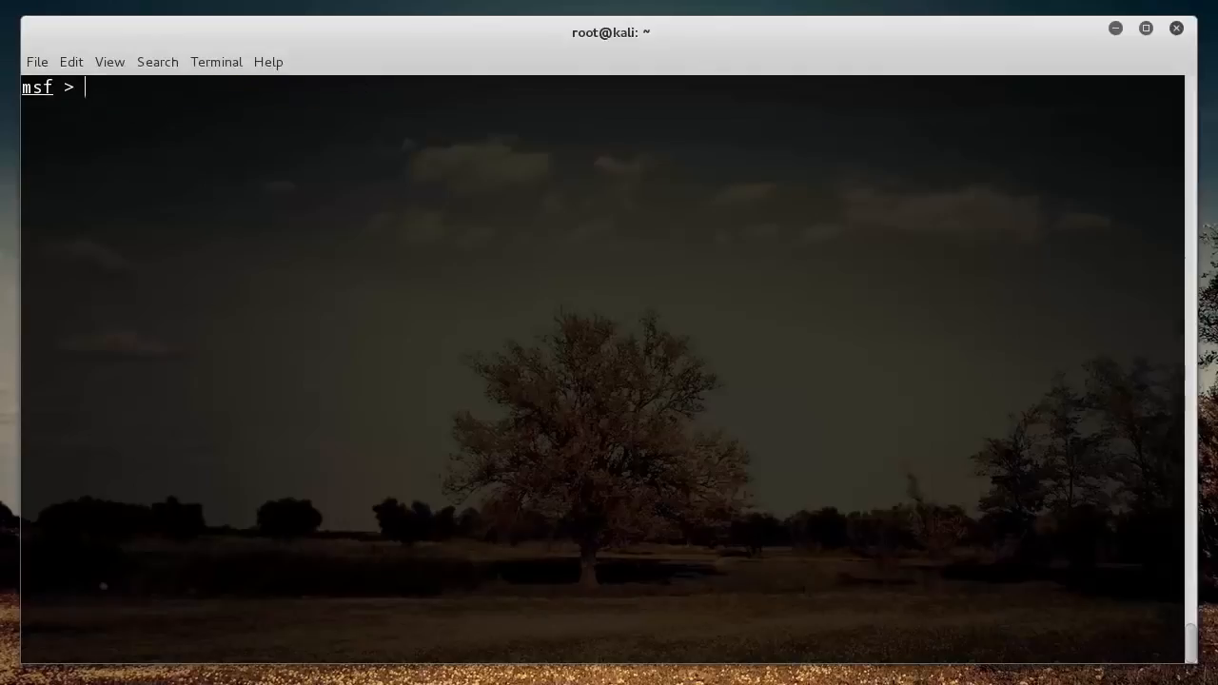